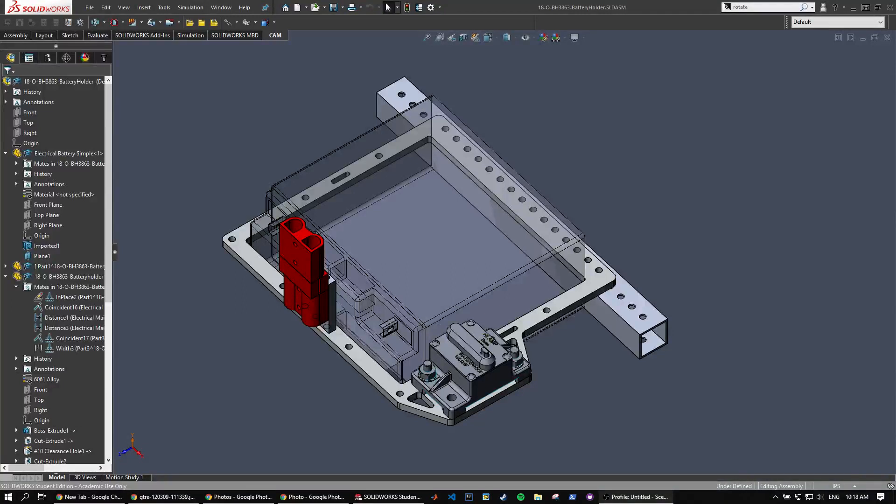
pyautogui.moveTo(404, 269)
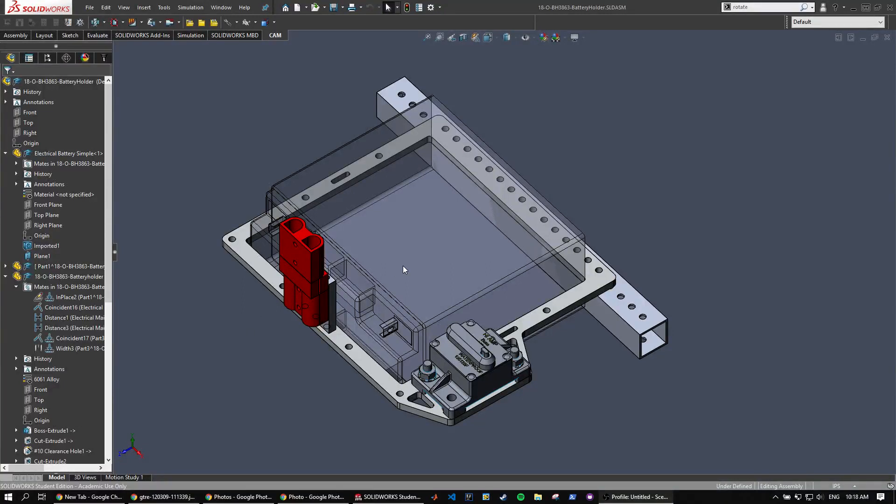
pyautogui.moveTo(250, 155)
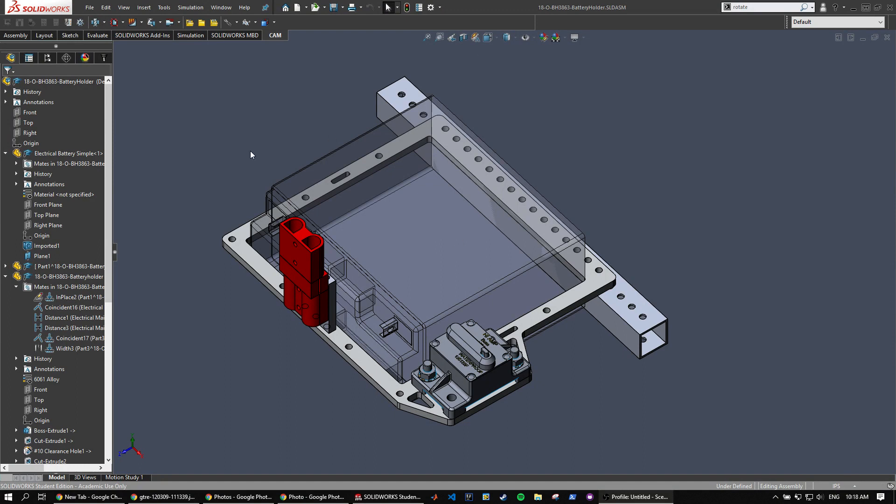
pyautogui.moveTo(350, 406)
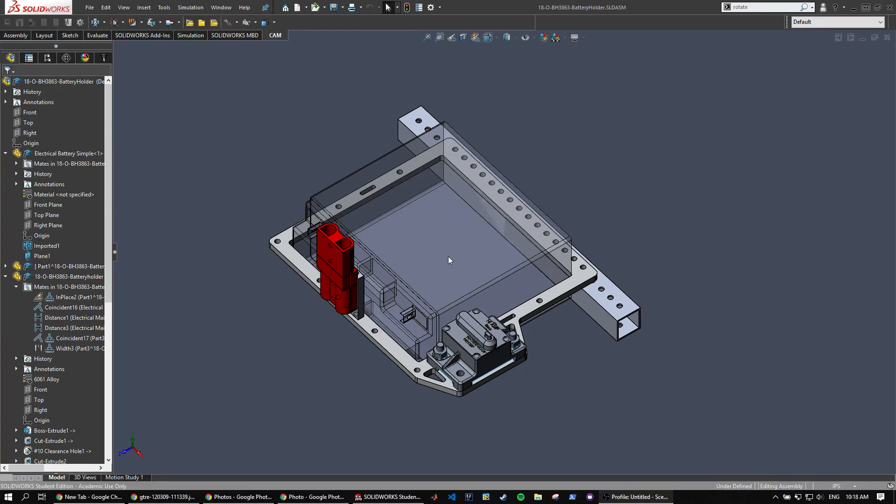
pyautogui.moveTo(350, 408)
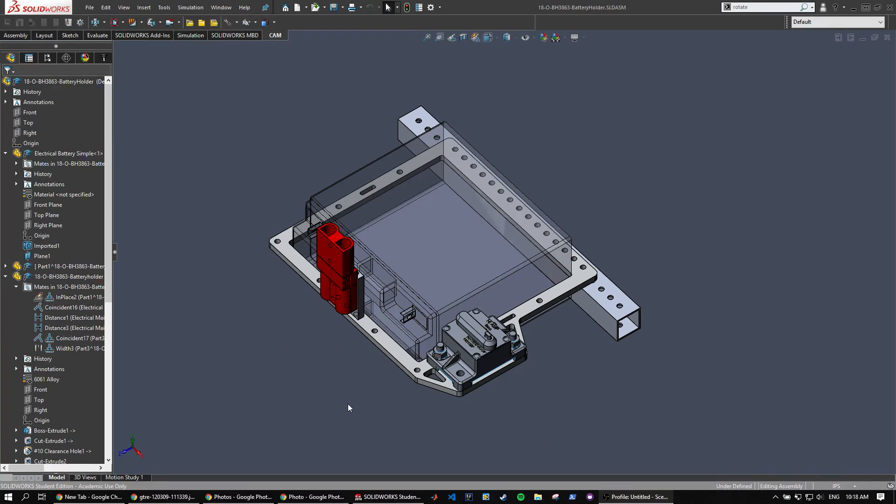
# View the robot chassis reference photo, then return to the battery holder assembly
pyautogui.click(312, 496)
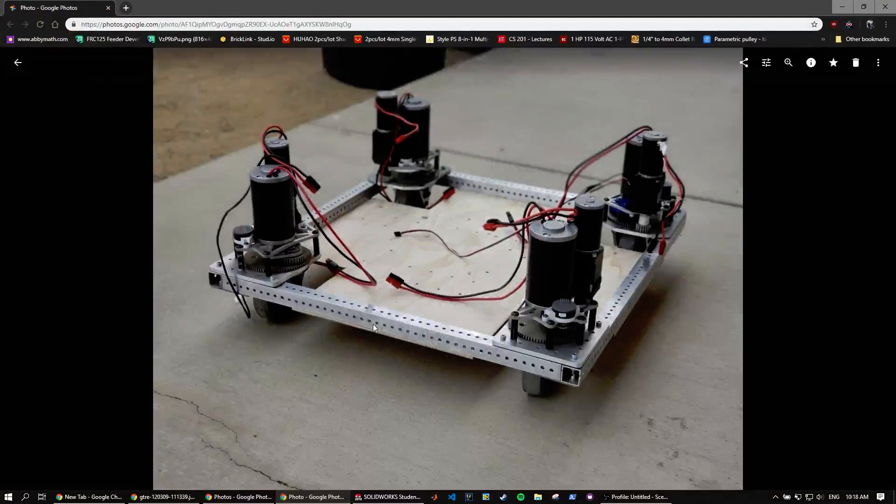
pyautogui.click(387, 496)
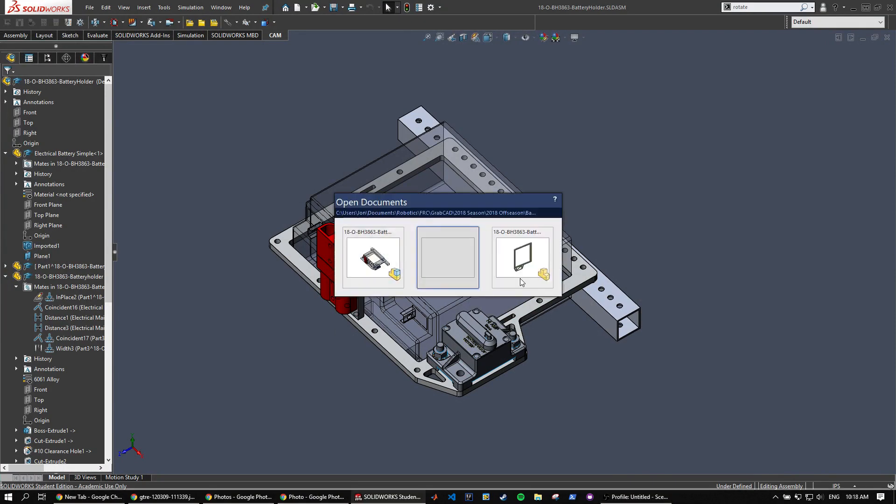
# Open the Battery Holder Toolpath assembly from the Open Documents switcher
pyautogui.click(521, 258)
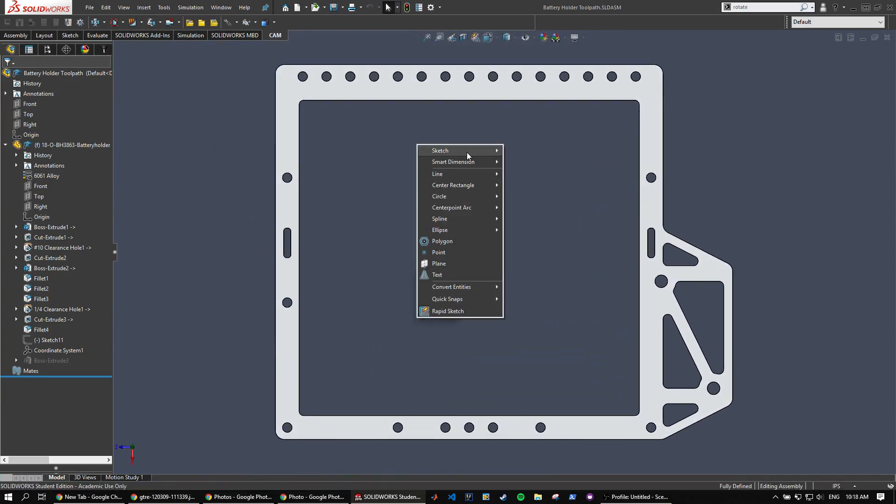
# Sketch a stock rectangle around the plate with 0.375 in right and bottom offsets
pyautogui.click(440, 151)
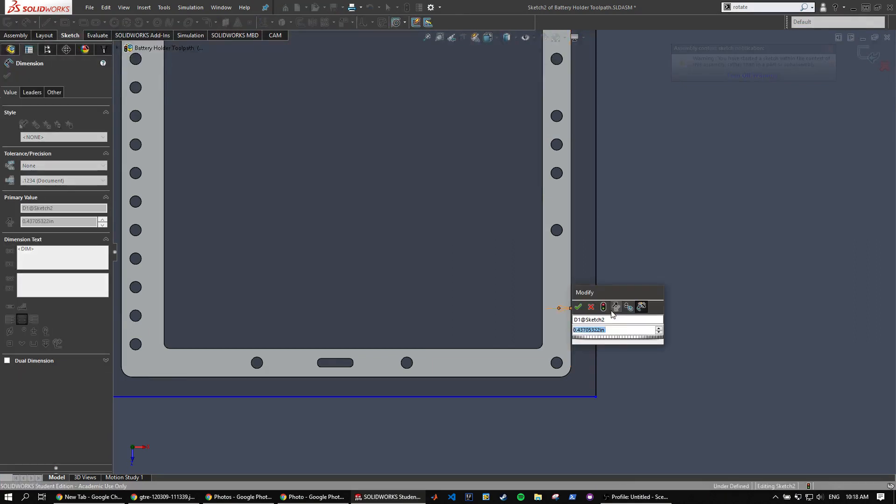
pyautogui.click(578, 307)
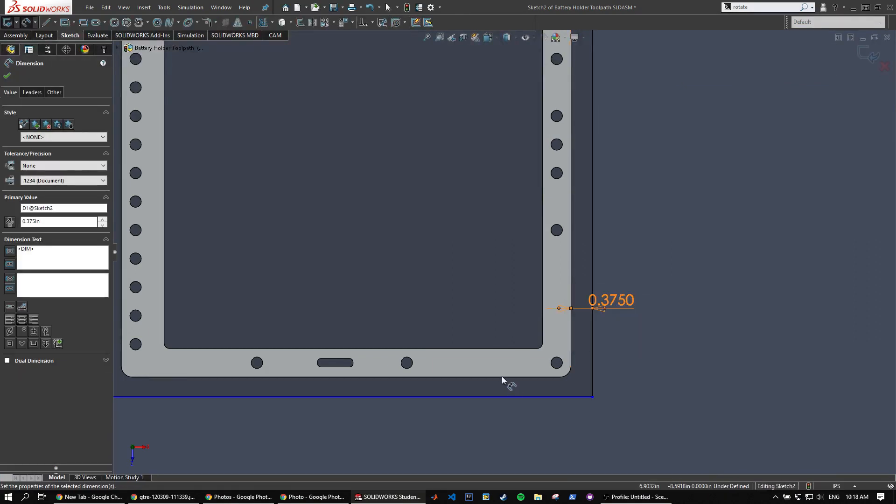
pyautogui.click(7, 75)
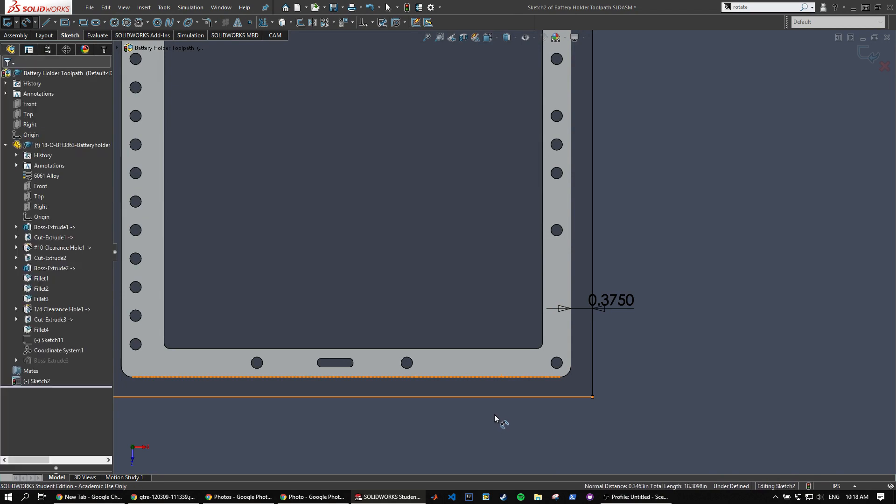
pyautogui.click(494, 398)
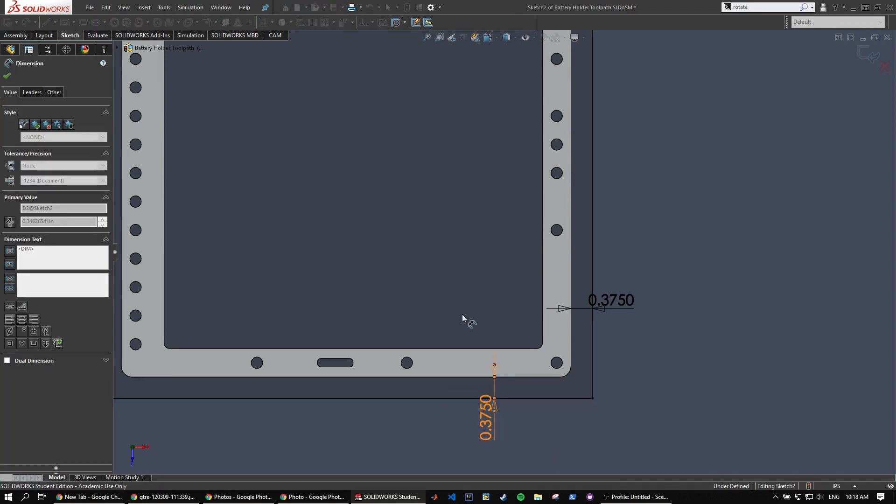
pyautogui.click(6, 75)
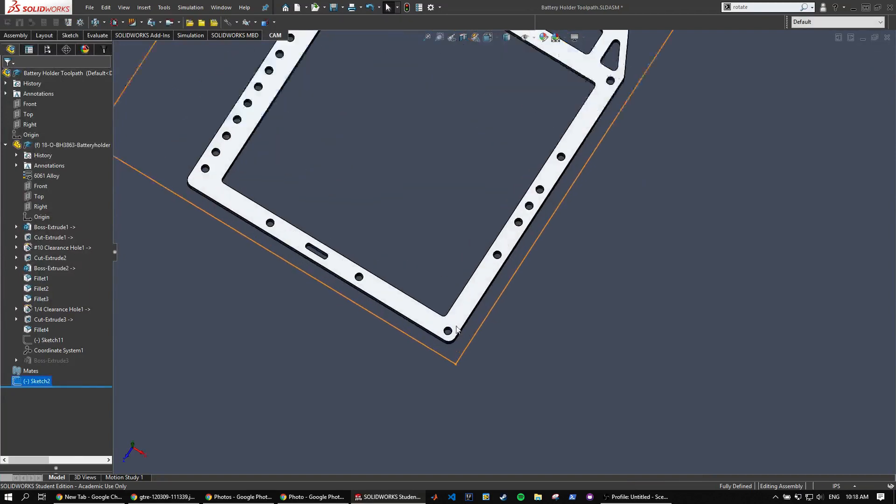
# Define a coordinate system at the rectangle corner using its sides as X and Y axes
pyautogui.click(228, 22)
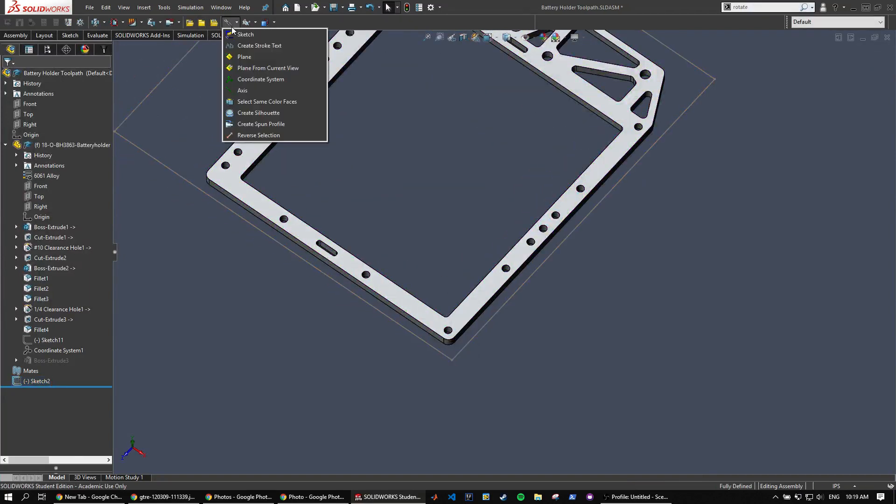
pyautogui.click(260, 79)
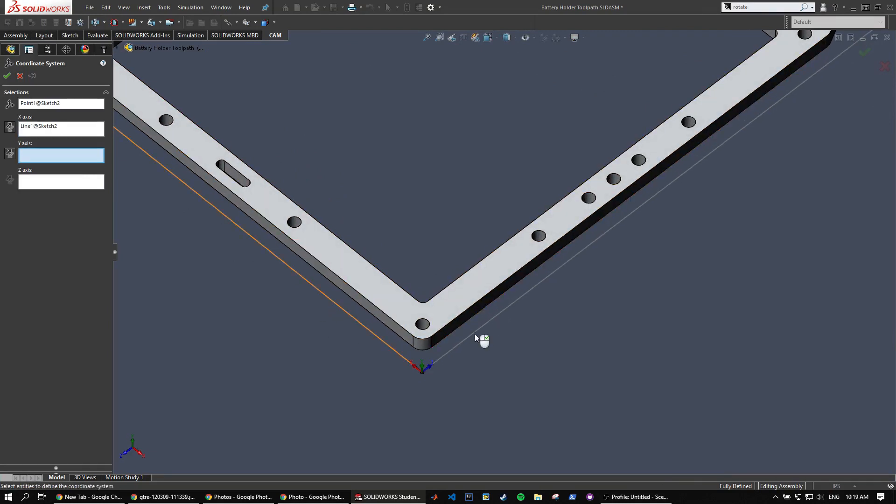
pyautogui.click(424, 351)
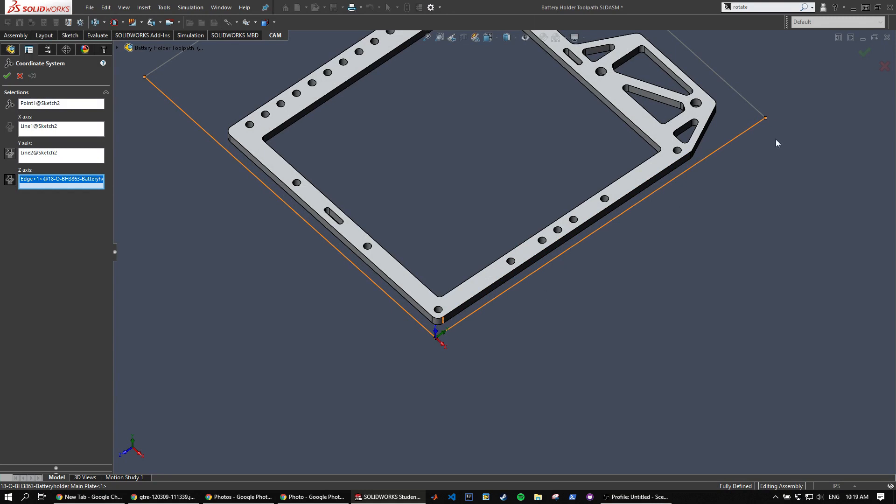
pyautogui.moveTo(434, 342)
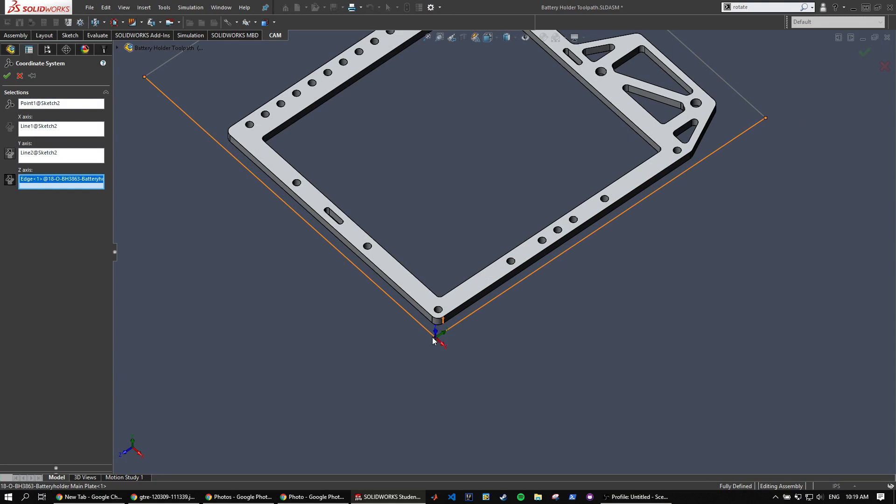
pyautogui.moveTo(469, 299)
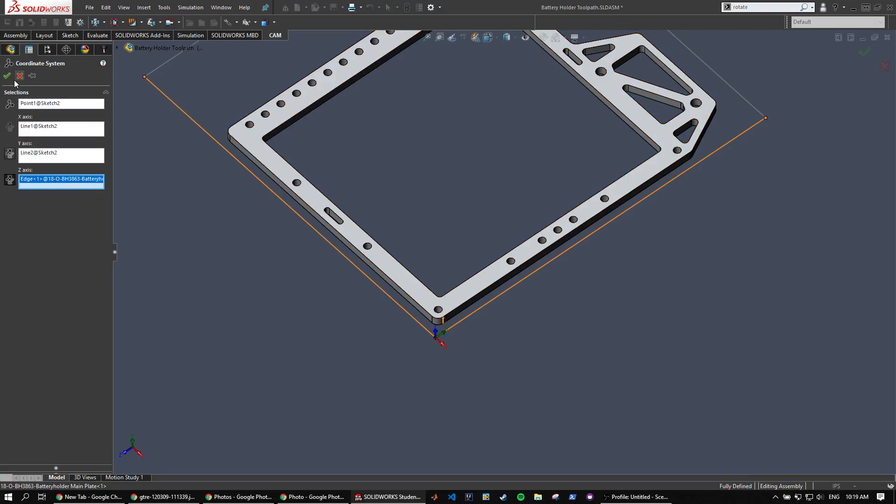
# Accept Coordinate System2 and create a milling job using it as the WCS
pyautogui.click(6, 75)
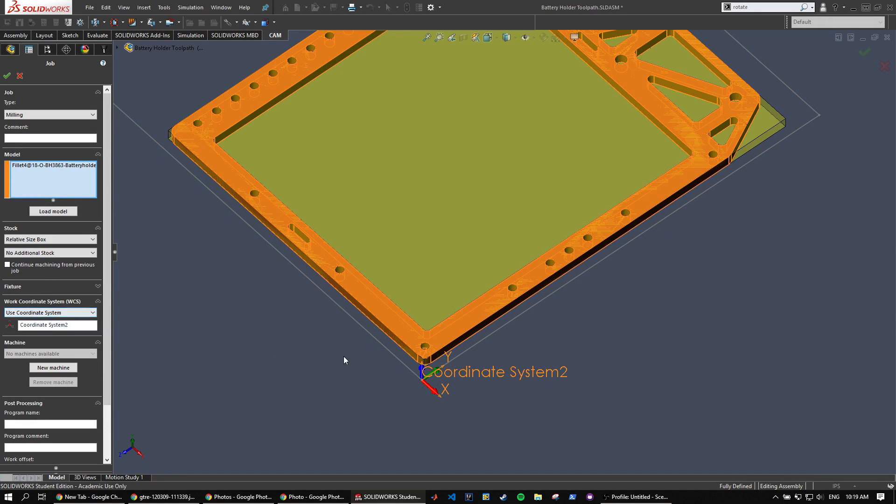
pyautogui.click(7, 75)
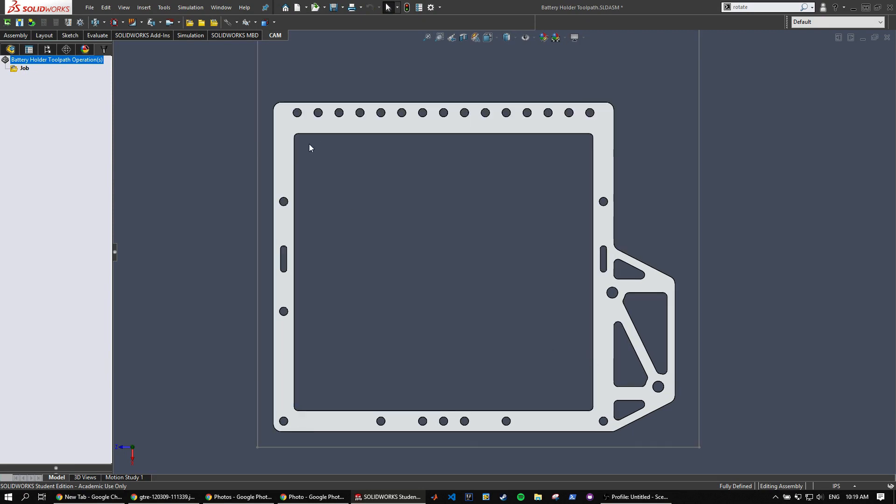
pyautogui.moveTo(371, 392)
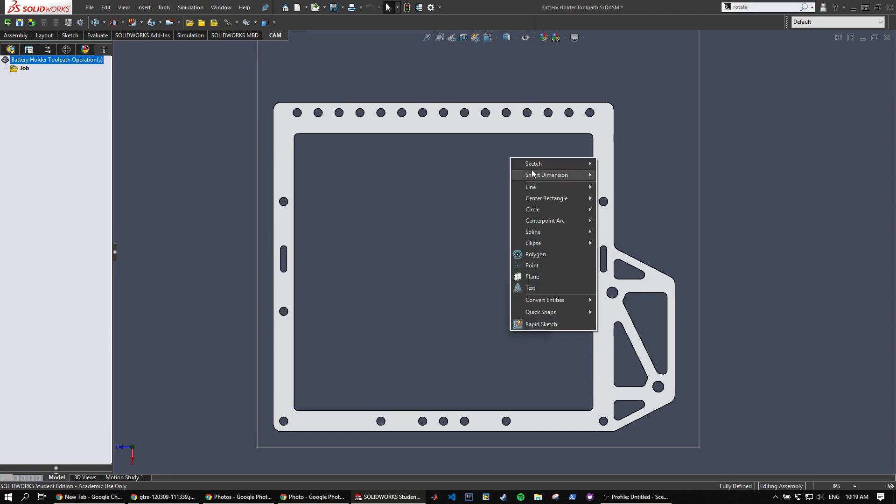
# Sketch on the plate face and begin inserting a new part into the assembly
pyautogui.click(533, 164)
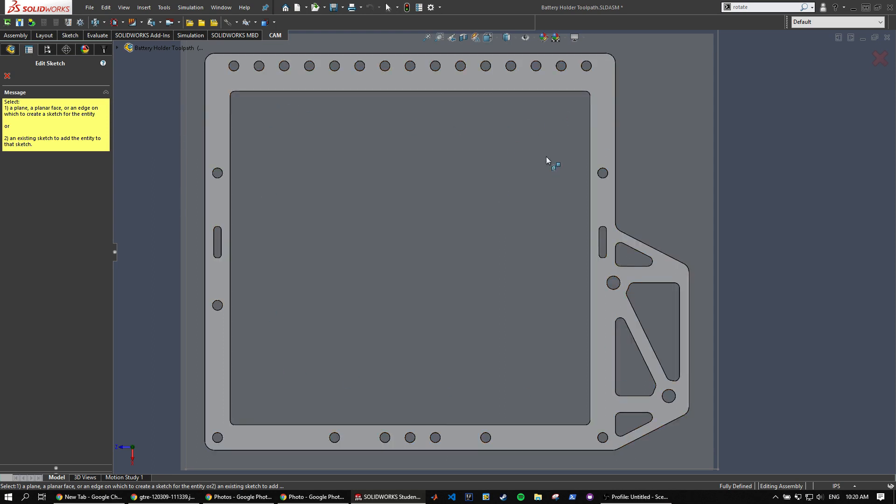
pyautogui.click(7, 76)
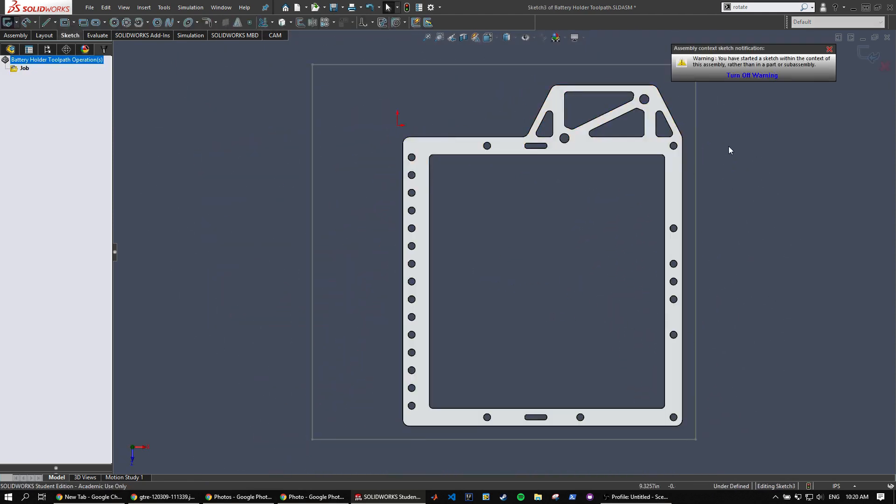
pyautogui.scroll(3)
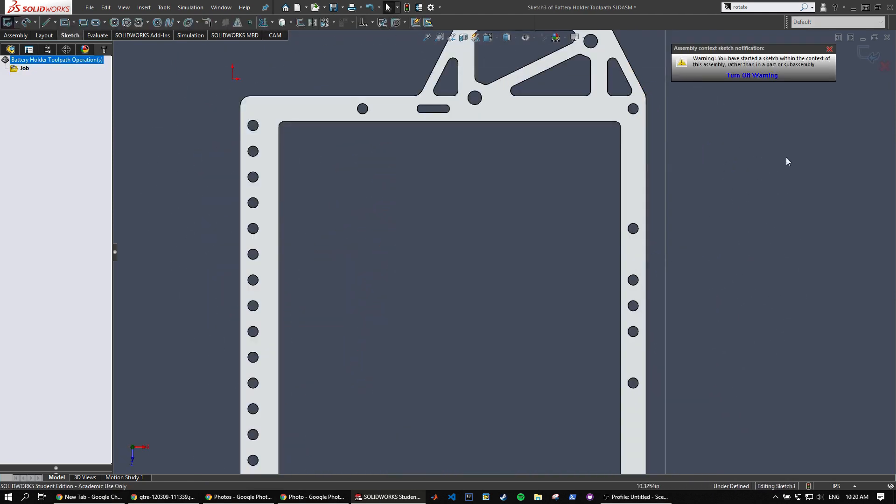
pyautogui.click(829, 48)
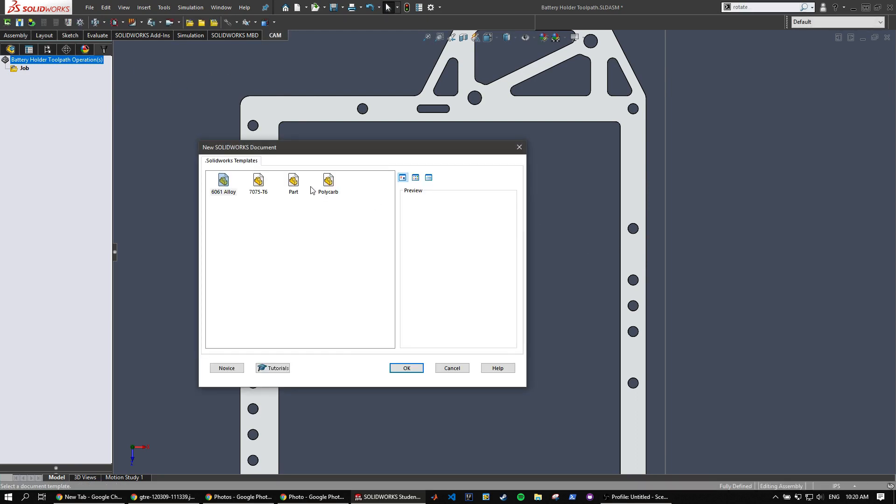
# Start the new part from the Part template and convert the plate face's edges into its sketch
pyautogui.click(406, 367)
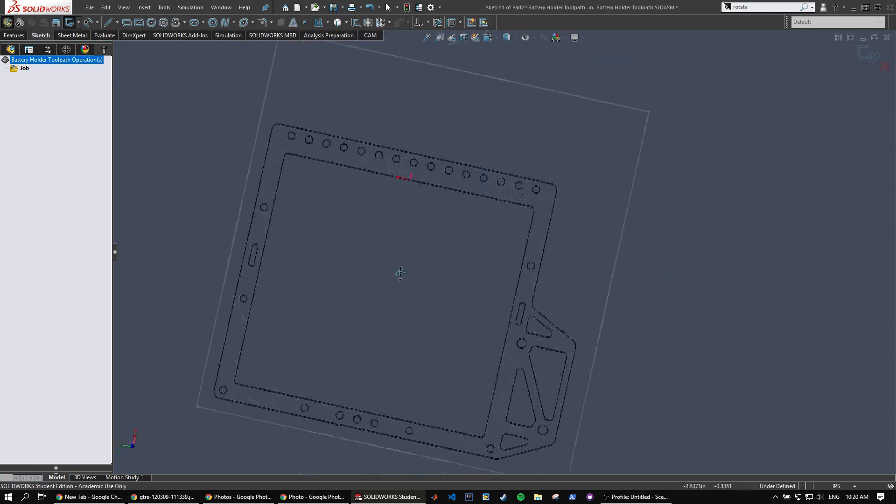
pyautogui.rightClick(400, 274)
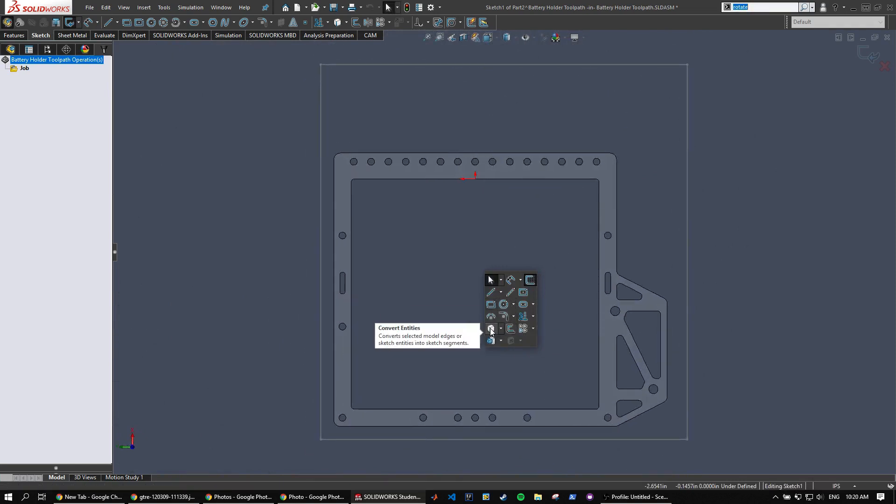
pyautogui.click(490, 328)
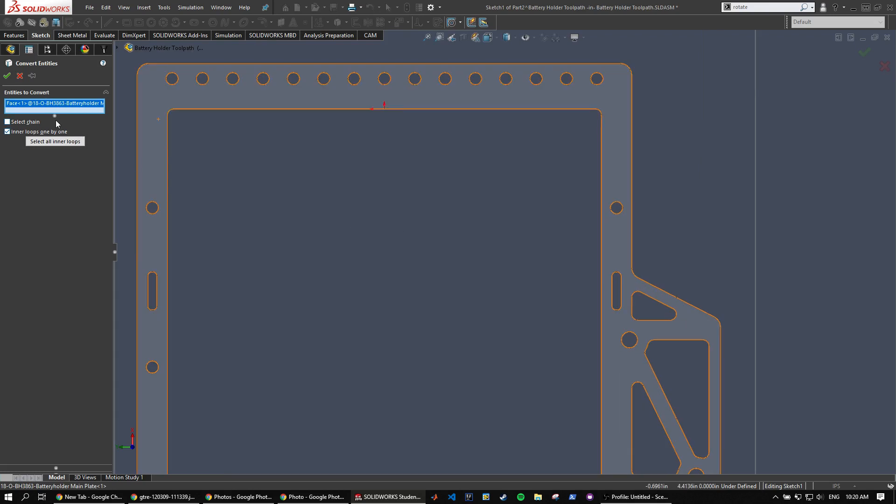
pyautogui.moveTo(96, 114)
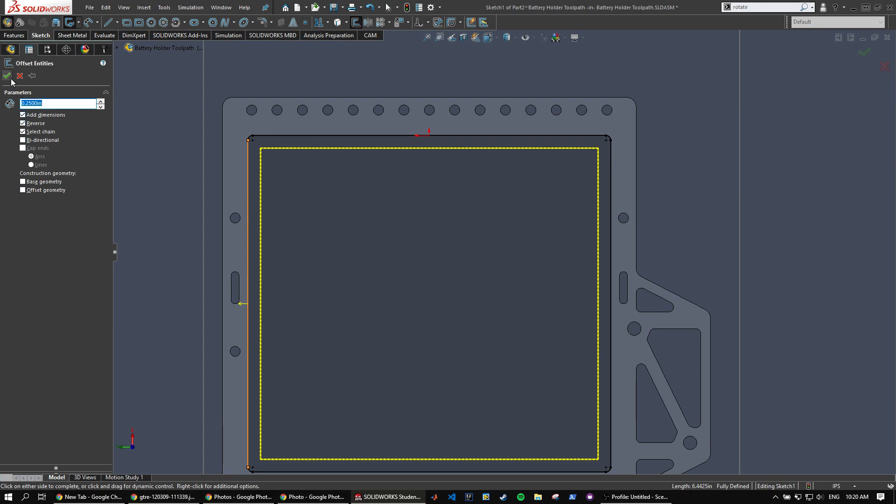
# Draw a 0.375 in diameter circle centered on the inner rectangle's top-left corner
pyautogui.click(7, 76)
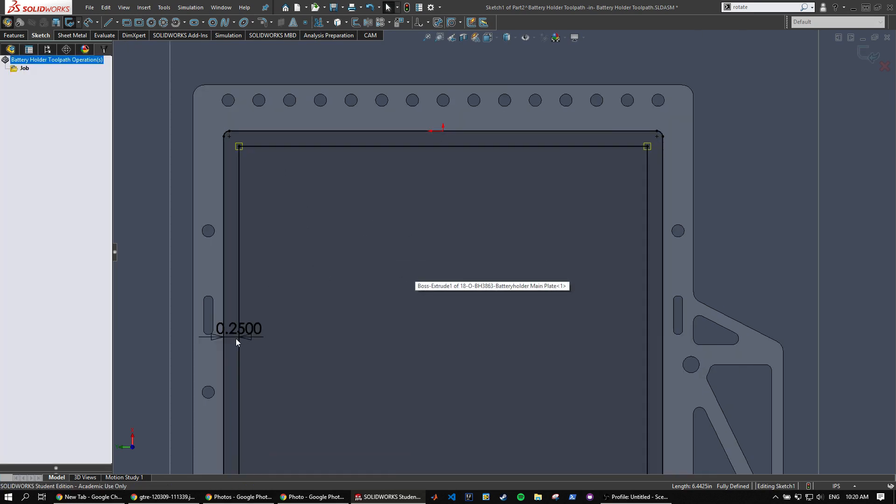
pyautogui.scroll(3)
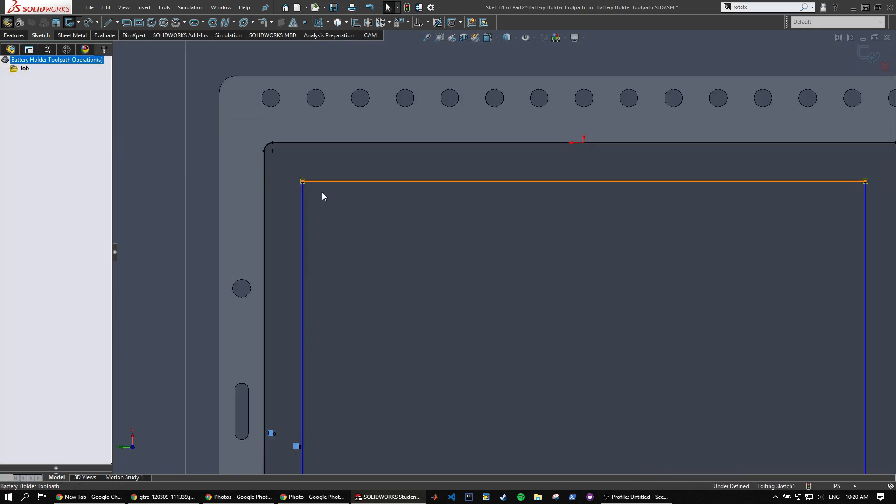
pyautogui.click(150, 22)
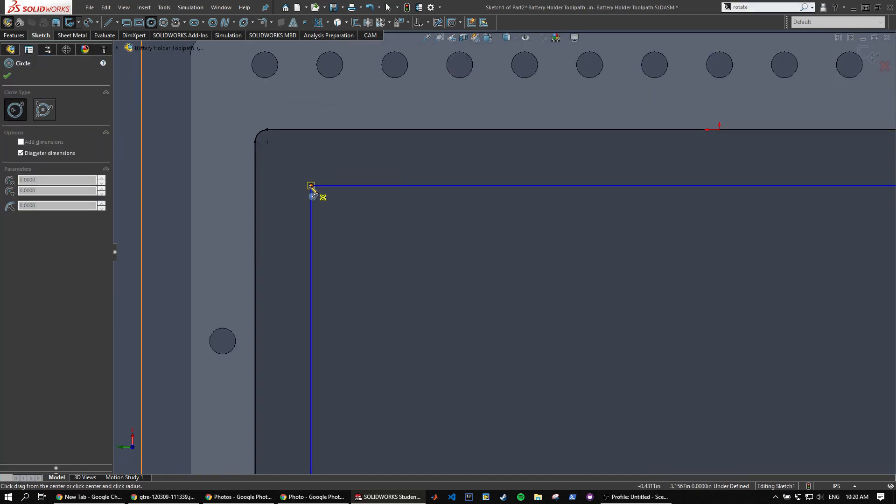
pyautogui.click(343, 209)
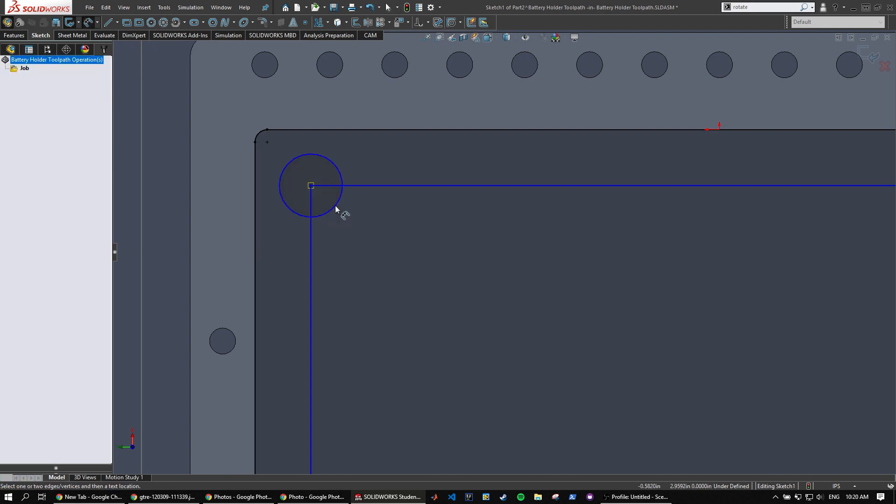
pyautogui.click(310, 185)
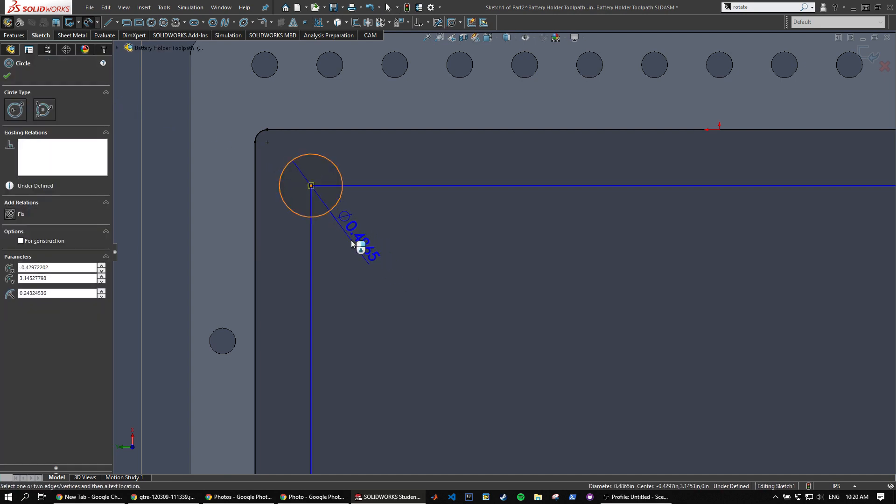
pyautogui.click(364, 245)
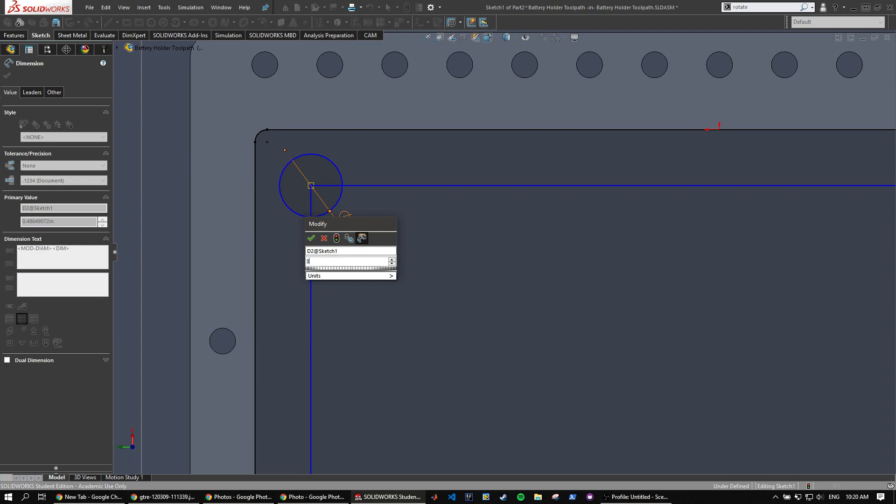
pyautogui.click(311, 238)
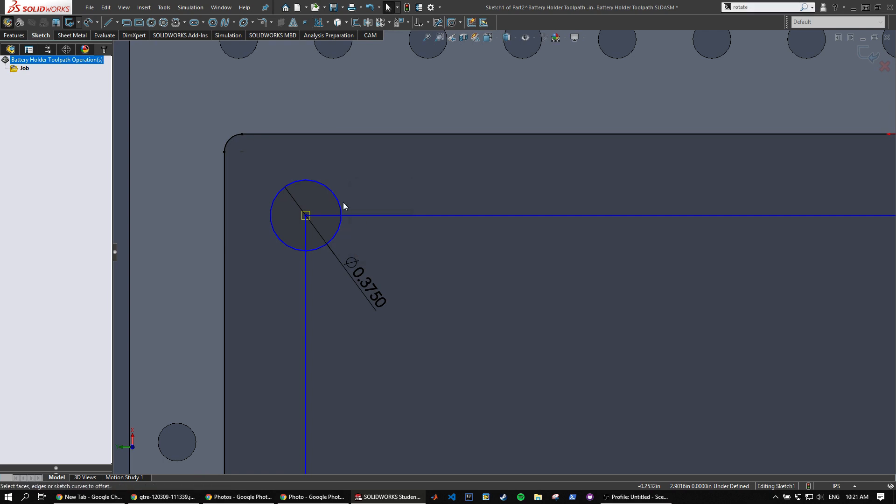
# Offset a second circle 0.25 in around the corner circle
pyautogui.click(304, 216)
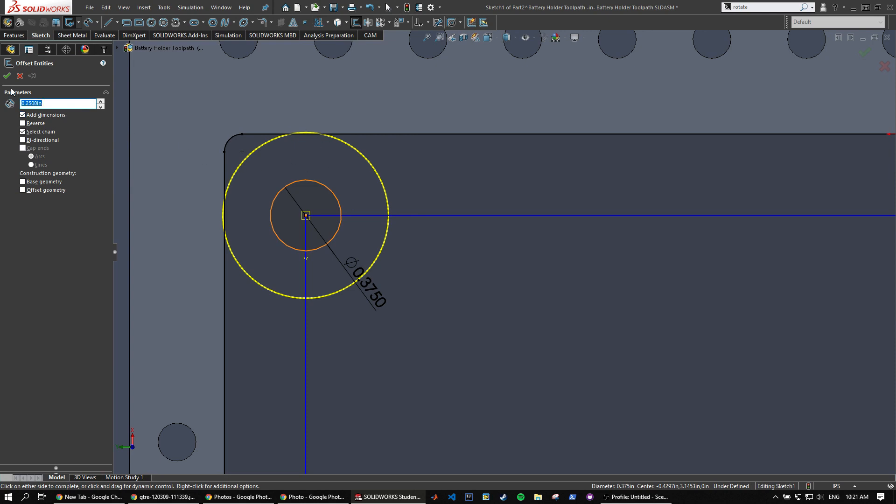
pyautogui.click(6, 76)
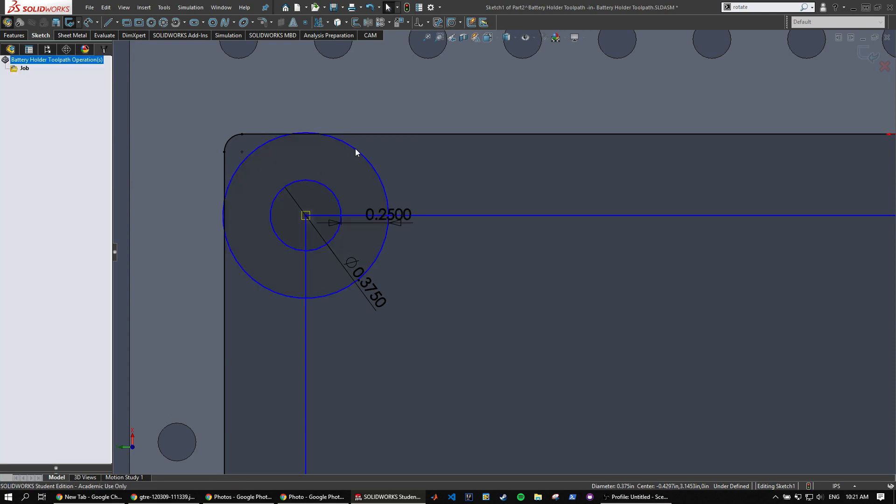
pyautogui.click(308, 137)
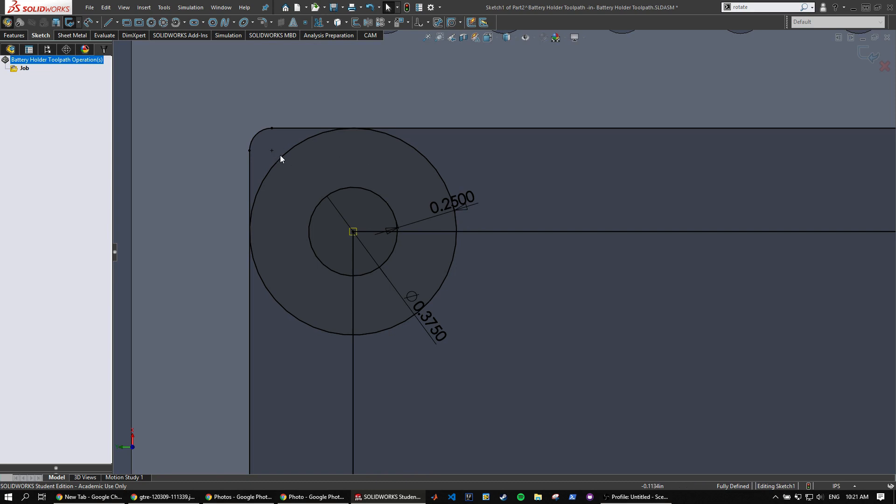
pyautogui.moveTo(328, 275)
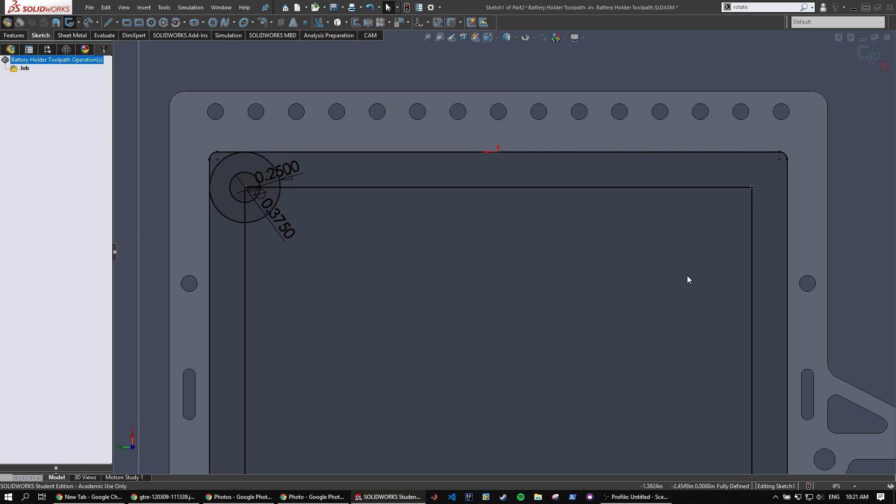
pyautogui.scroll(-3)
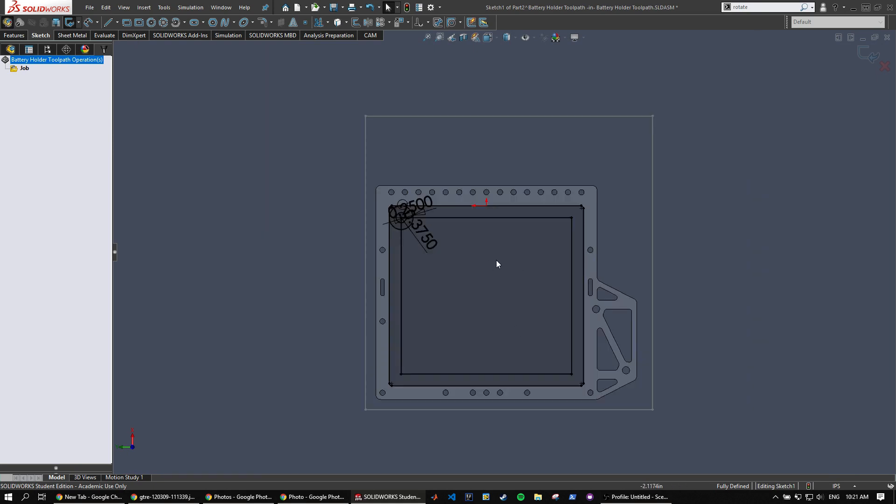
# Copy the circle pair to the remaining inner-rectangle corners for the boss extrude
pyautogui.click(151, 22)
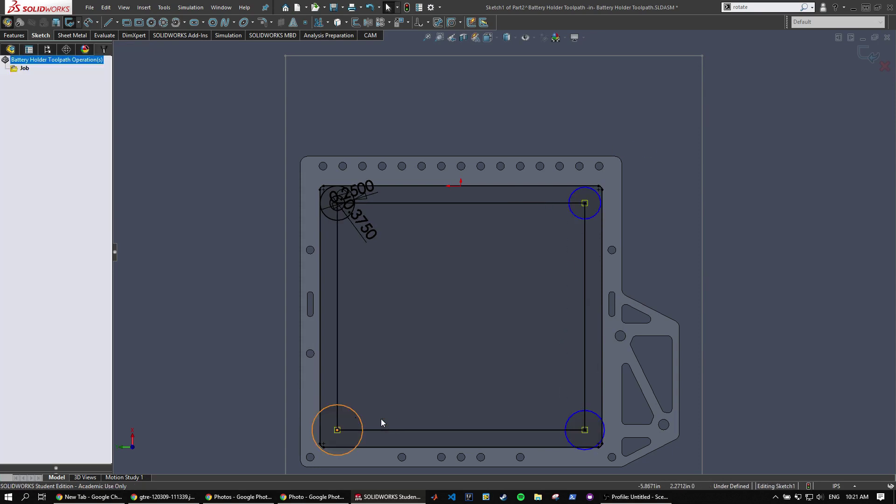
pyautogui.click(584, 430)
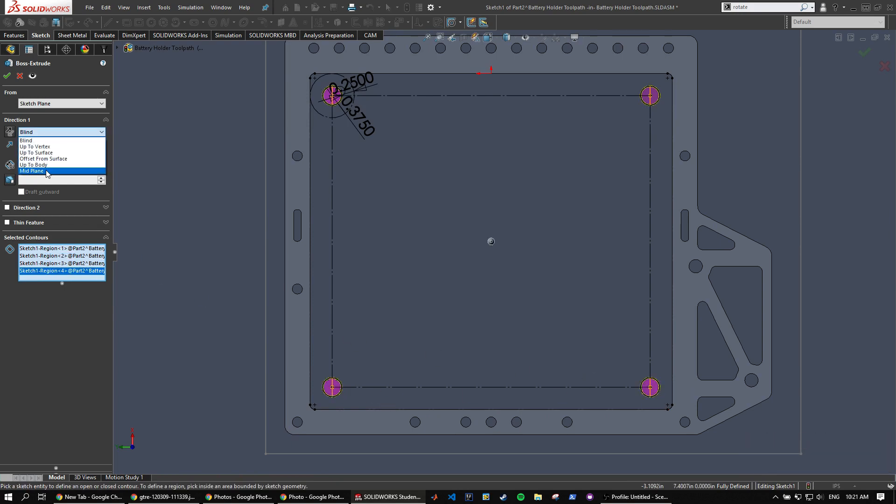
# Extrude the four corner bosses with Direction 1 set Up To Surface on the plate face
pyautogui.click(37, 152)
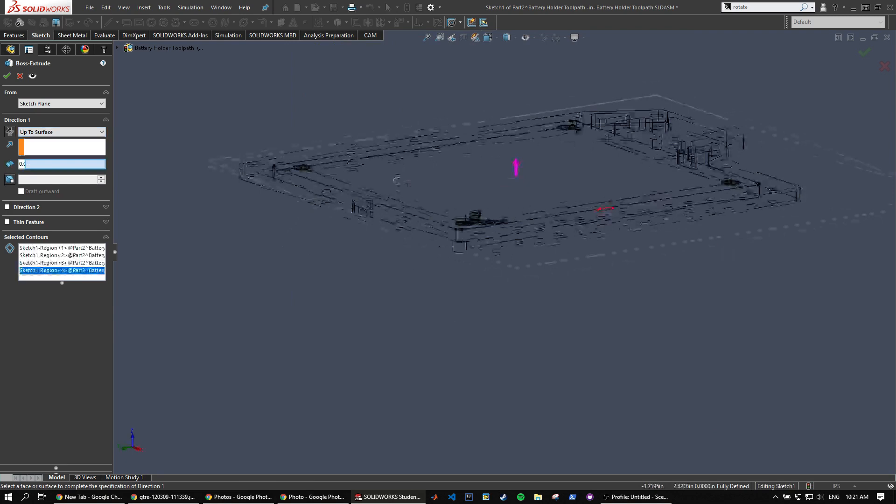
pyautogui.click(61, 132)
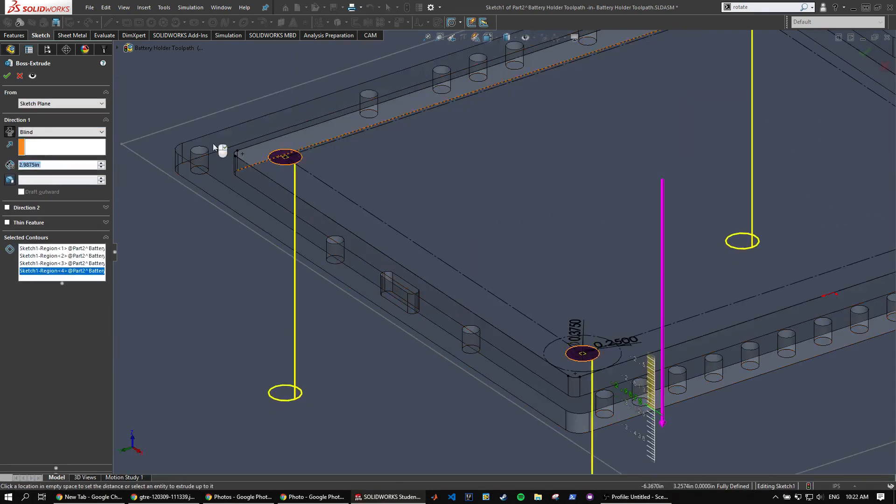
pyautogui.click(101, 132)
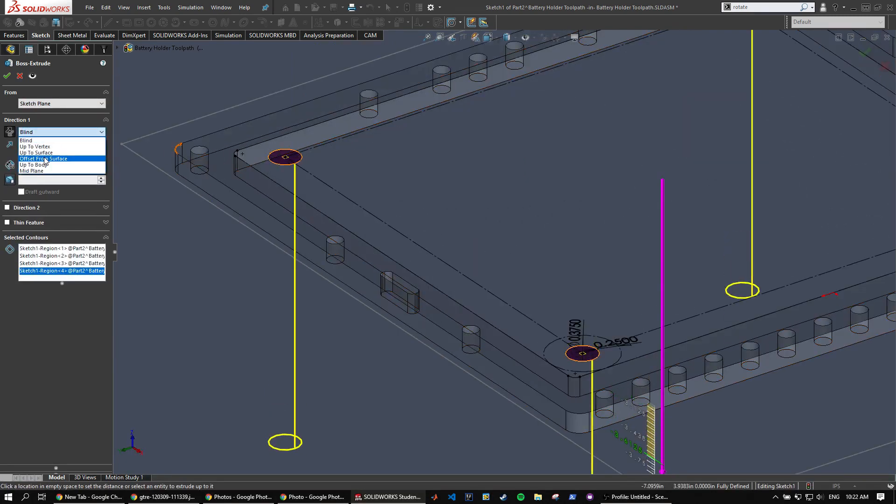
pyautogui.click(36, 152)
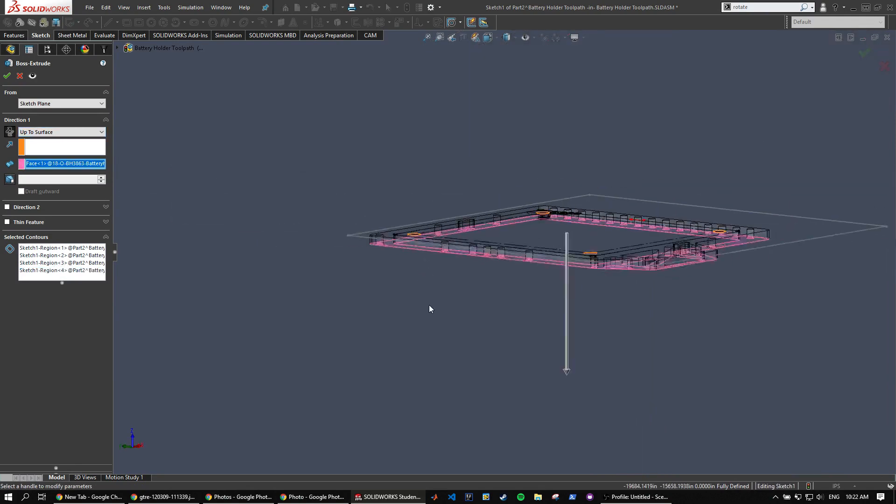
pyautogui.click(6, 76)
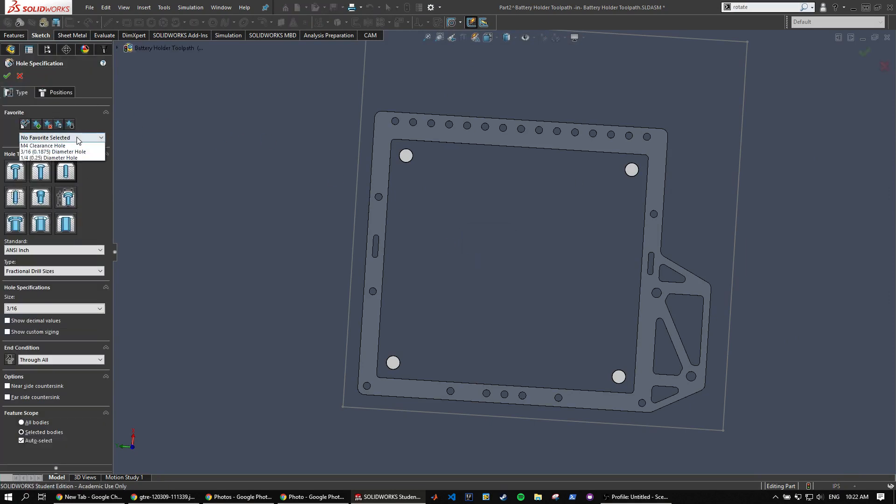
# Place the 3/16 Hole Wizard holes at the corner boss centres and exit the part edit
pyautogui.click(60, 92)
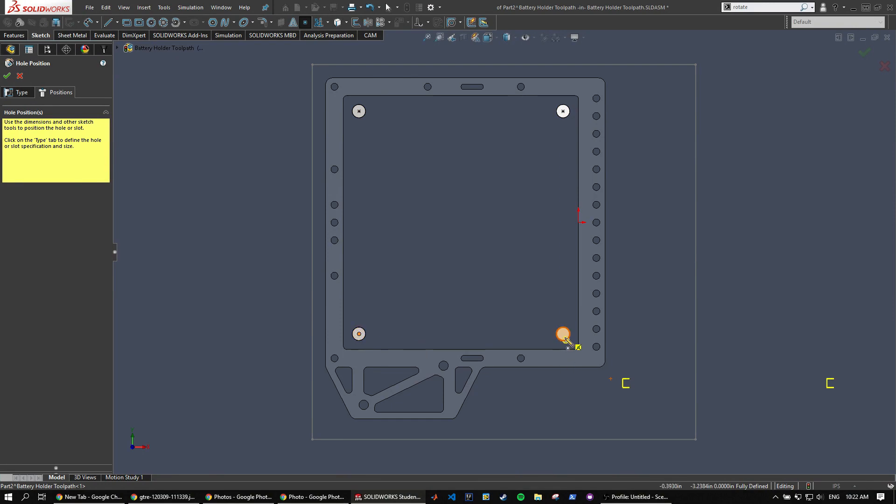
pyautogui.click(7, 75)
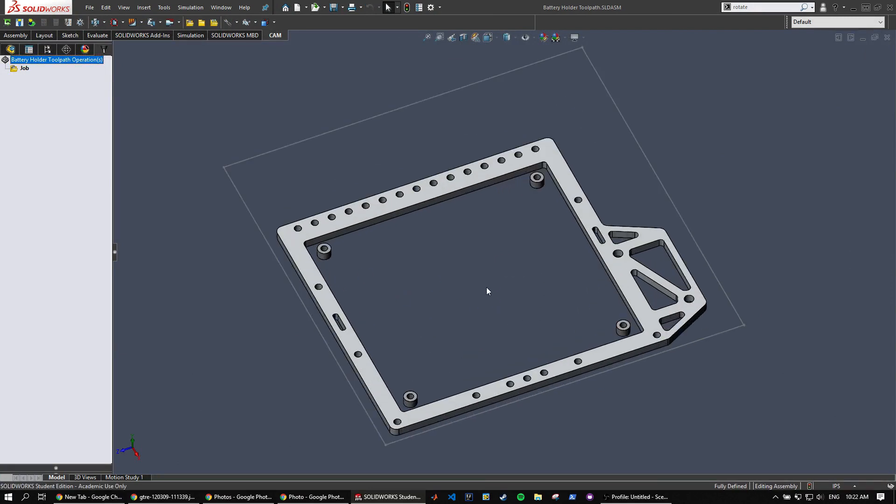
# Add a Bore operation from the 2D milling list using the #1 Ø1/8" flat endmill from the library
pyautogui.click(116, 22)
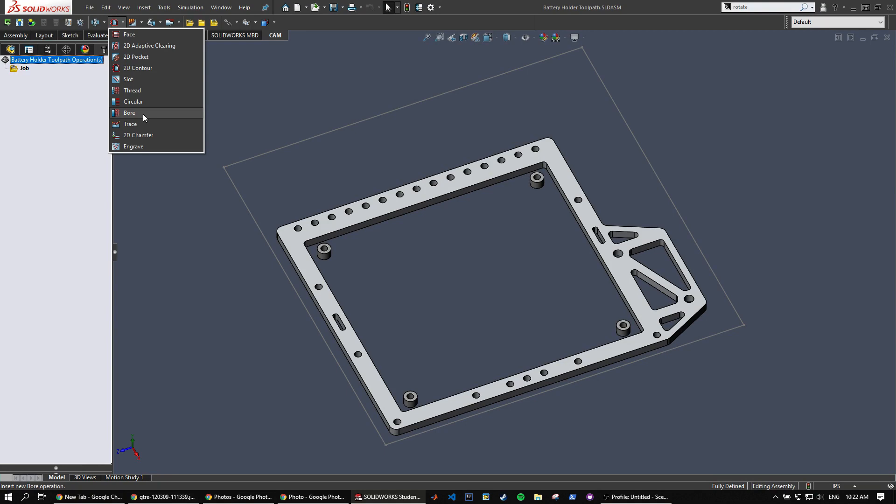
pyautogui.click(129, 113)
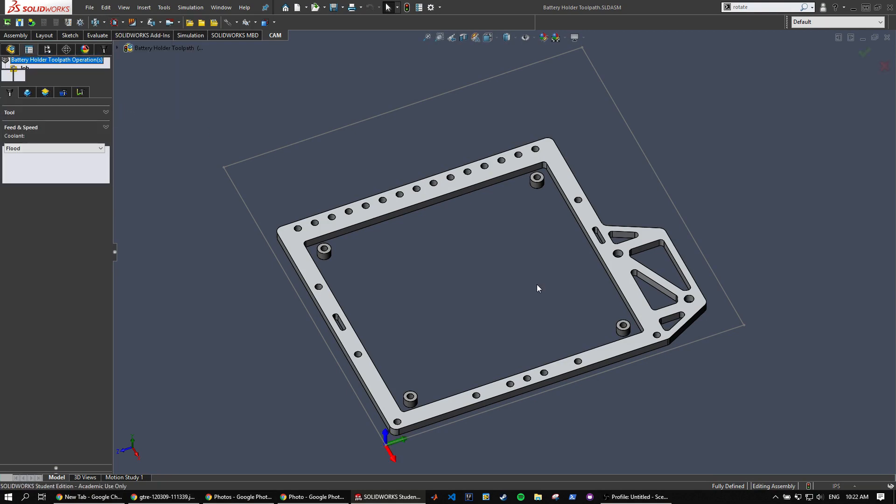
pyautogui.click(57, 124)
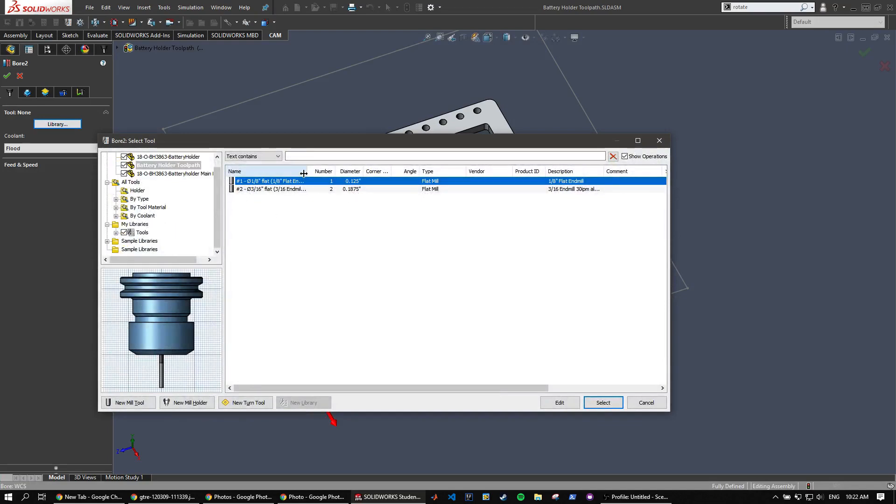
pyautogui.click(602, 402)
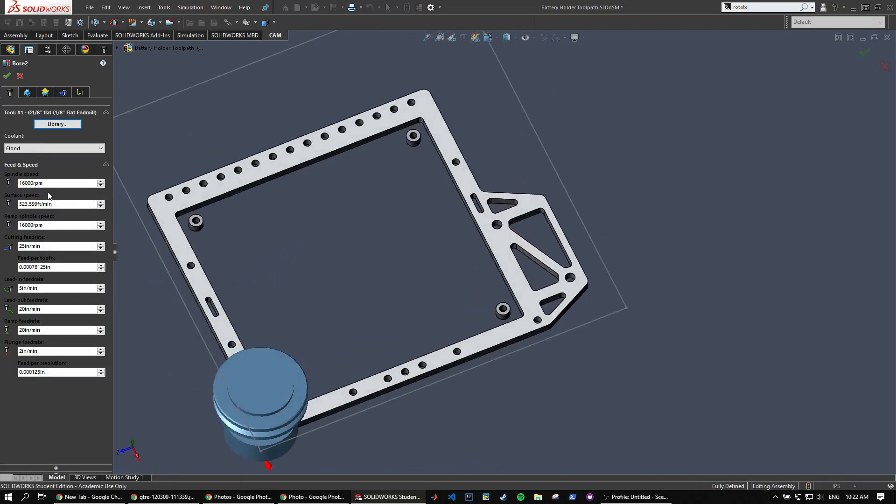
# Pick the hole faces along the plate's top edge as Bore2's geometry
pyautogui.click(57, 245)
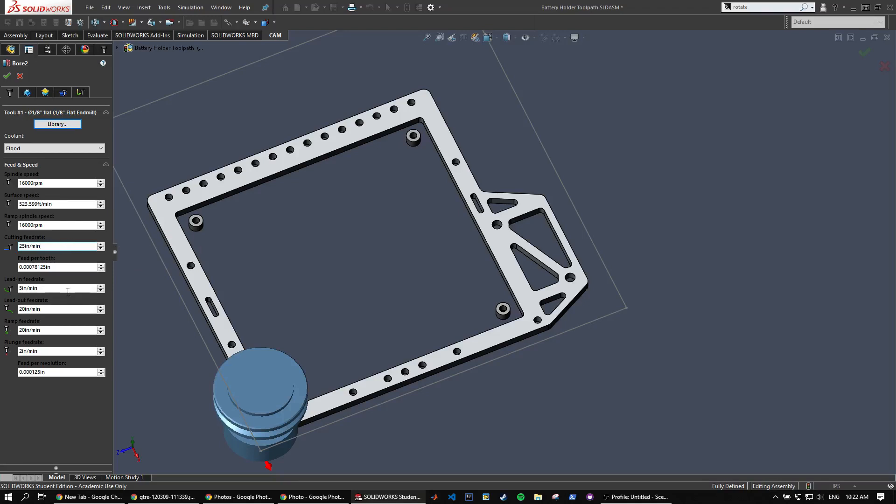
pyautogui.click(54, 350)
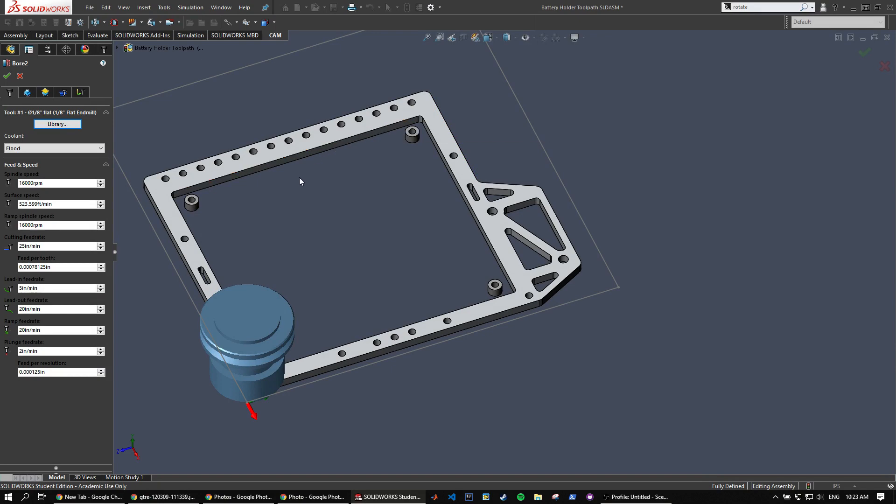
pyautogui.moveTo(300, 182); pyautogui.dragTo(374, 190)
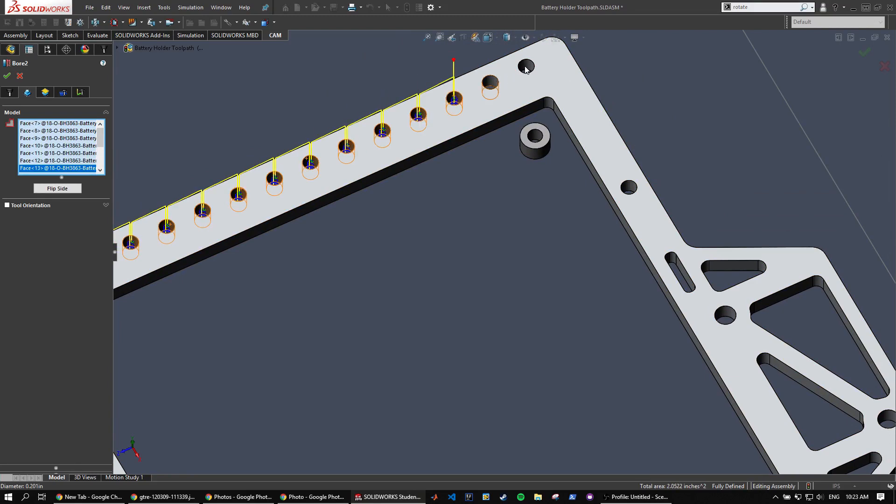
# Add another hole face to Bore2's selection before setting heights 0.4in, 0.5in, 0in, -0.05in
pyautogui.click(627, 187)
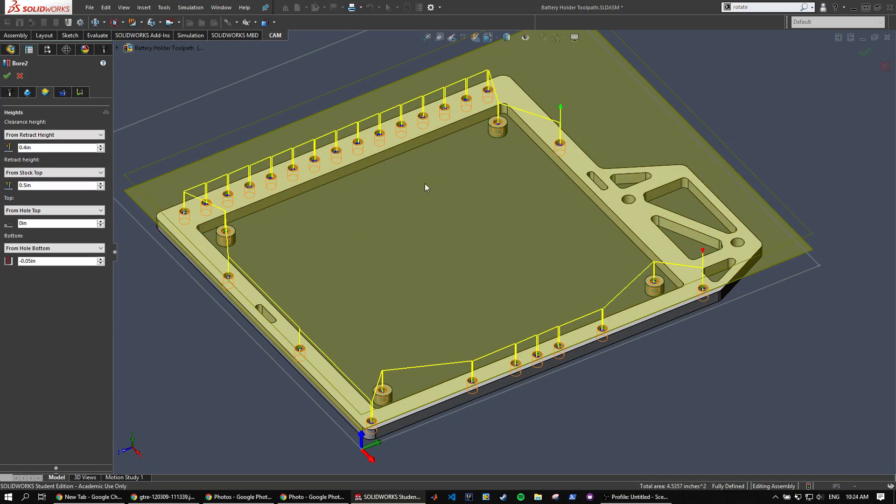
pyautogui.moveTo(706, 245)
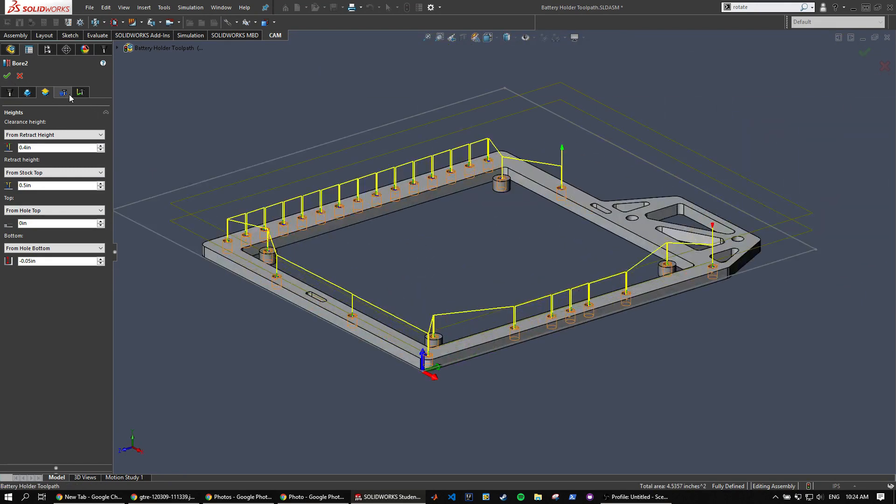
# Review Bore2's passes (0.07in bore) and linking, then accept the operation
pyautogui.click(62, 92)
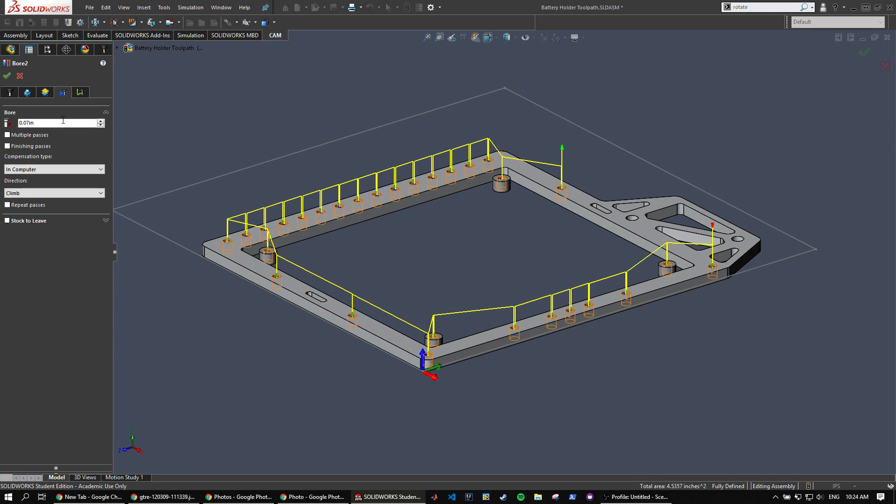
pyautogui.scroll(3)
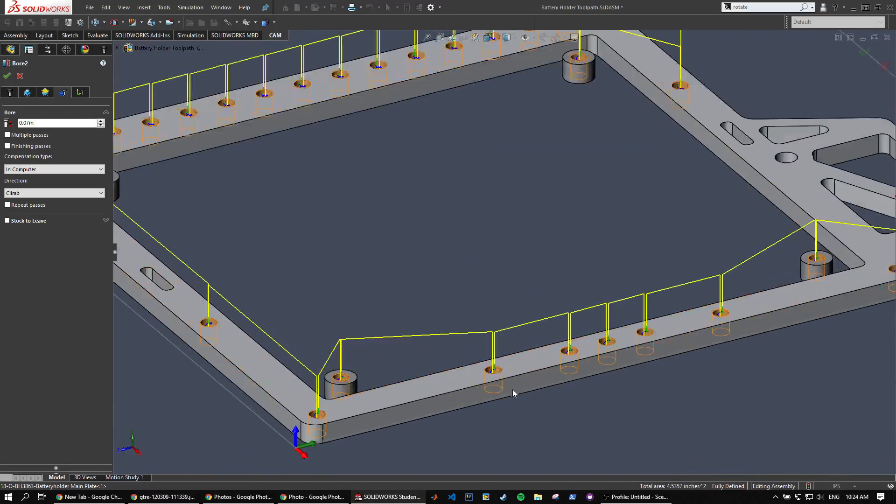
pyautogui.moveTo(391, 284)
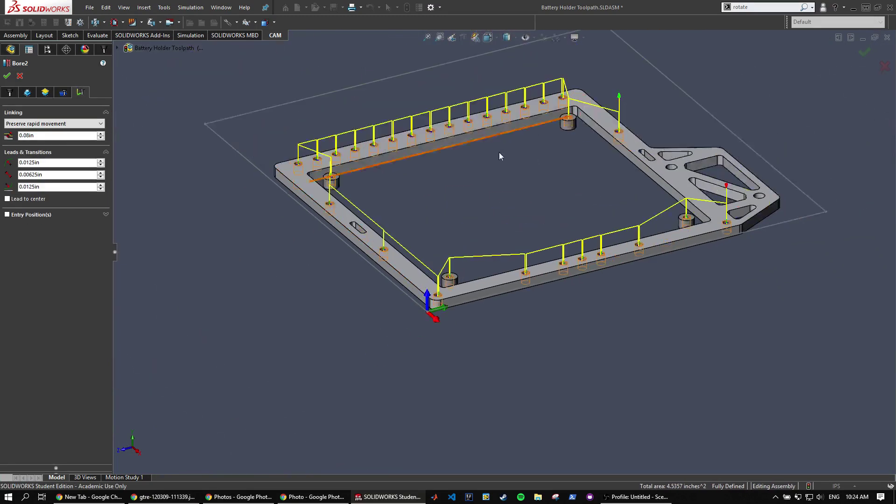
pyautogui.click(6, 76)
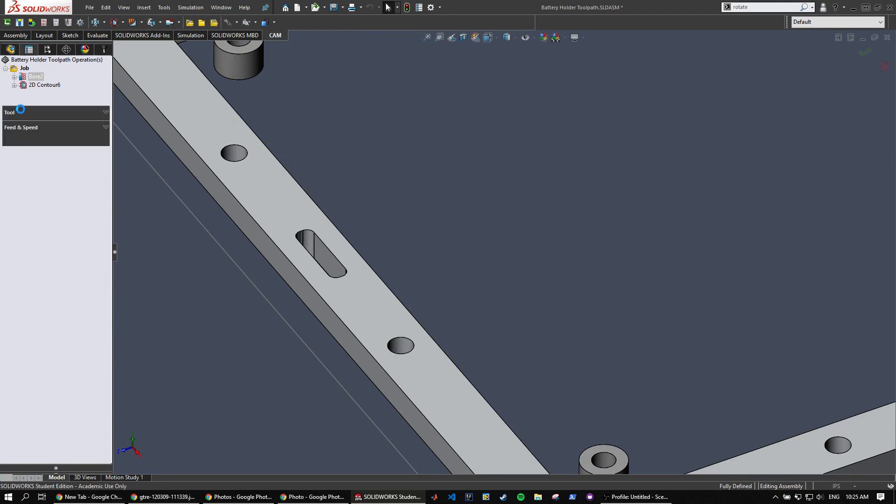
# Edit 2D Contour6 and select both slot edges as its contour geometry
pyautogui.doubleClick(45, 85)
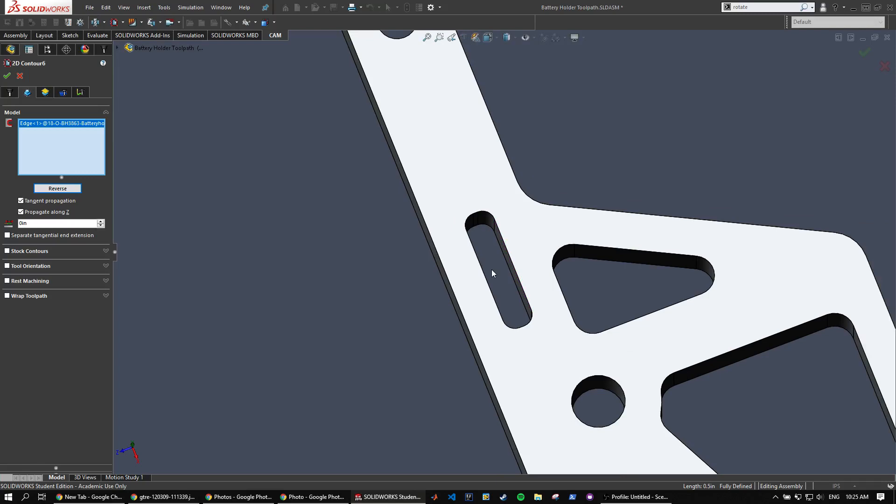
pyautogui.click(504, 266)
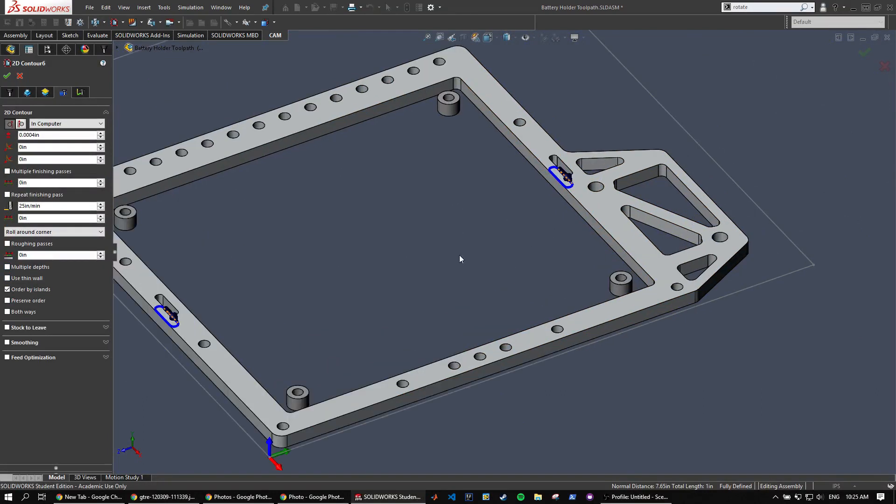
# Enable multiple depths with a 0.2in stepdown and ramp entry, then generate Contour6's slot toolpath
pyautogui.click(7, 267)
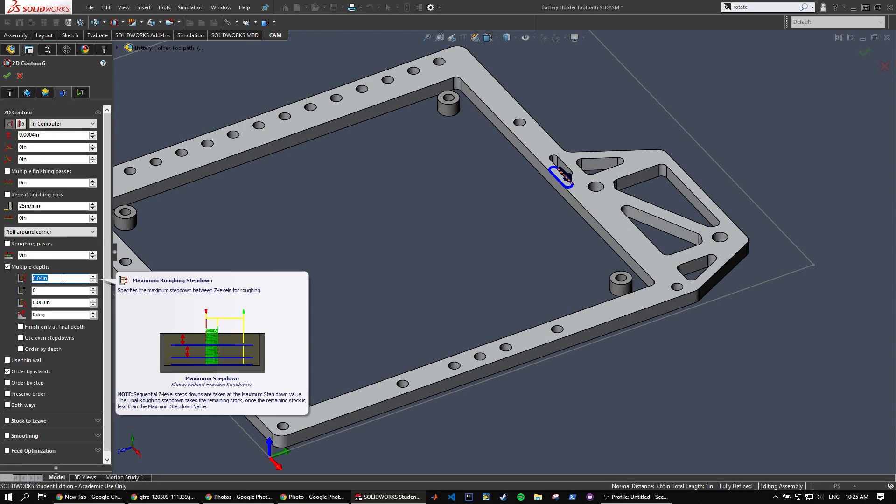
pyautogui.write('0.2')
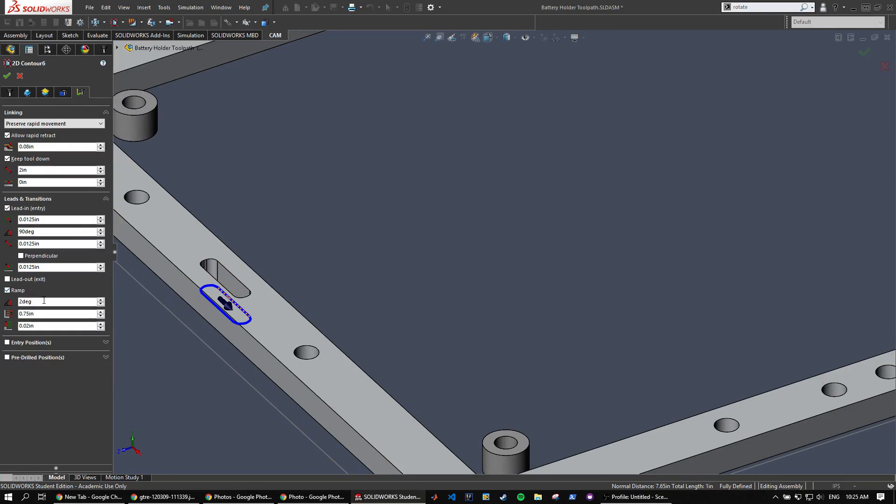
pyautogui.moveTo(57, 326)
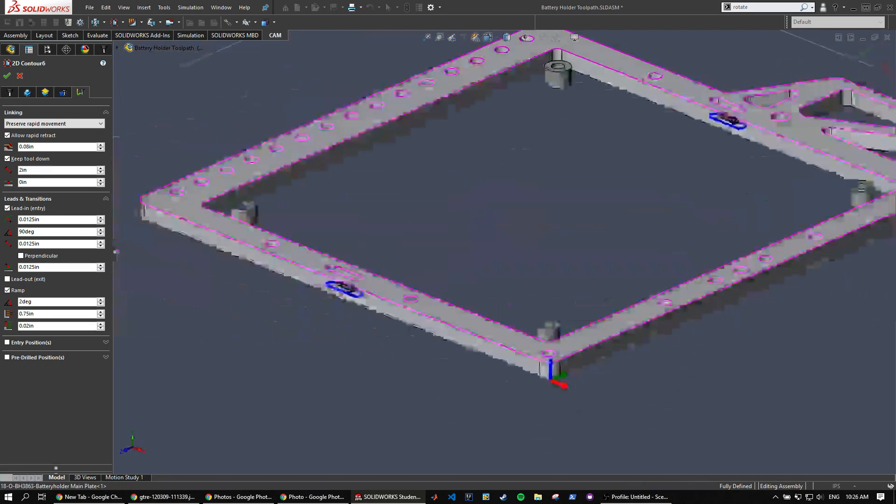
pyautogui.click(7, 76)
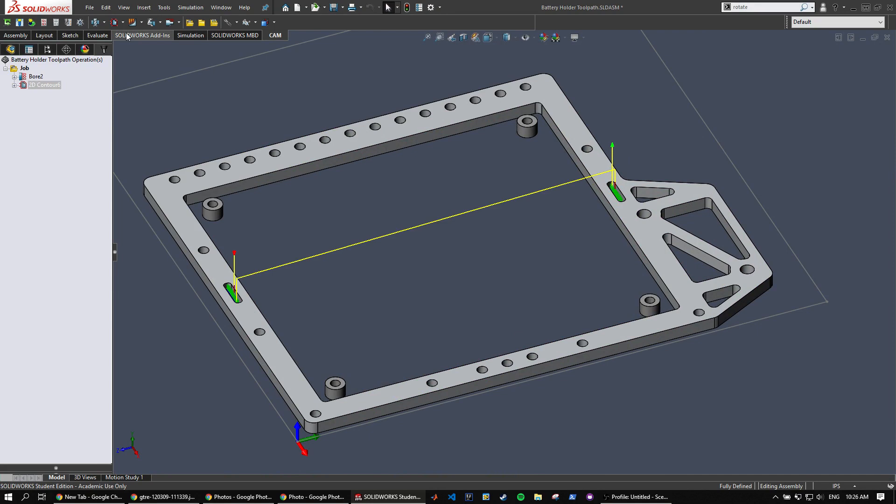
pyautogui.moveTo(645, 216)
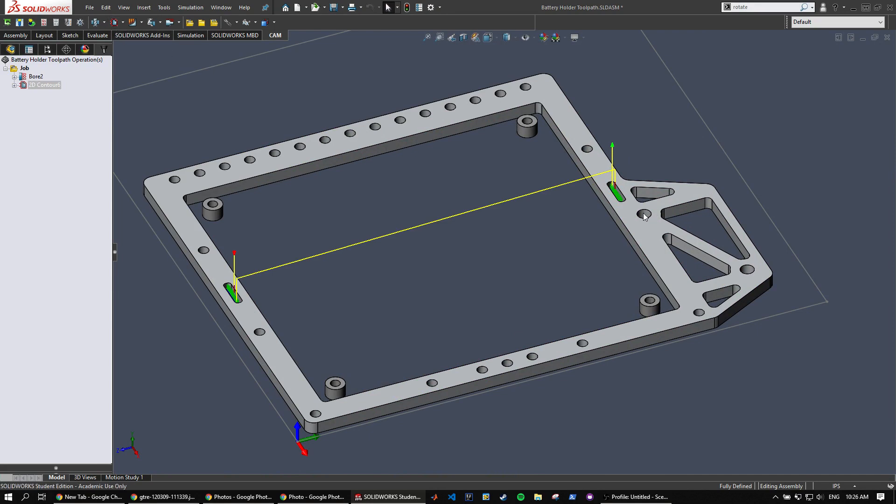
# Create Bore3 using the 1/8" flat endmill from My Libraries > Tools
pyautogui.click(747, 274)
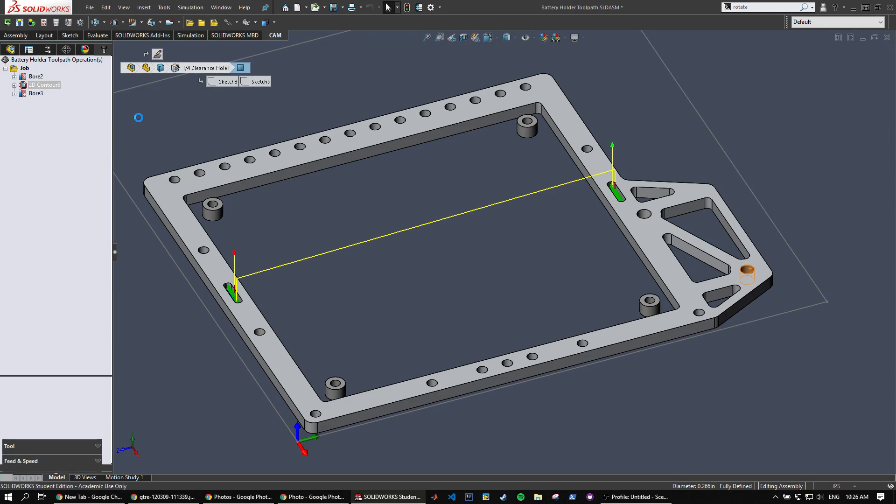
pyautogui.click(35, 93)
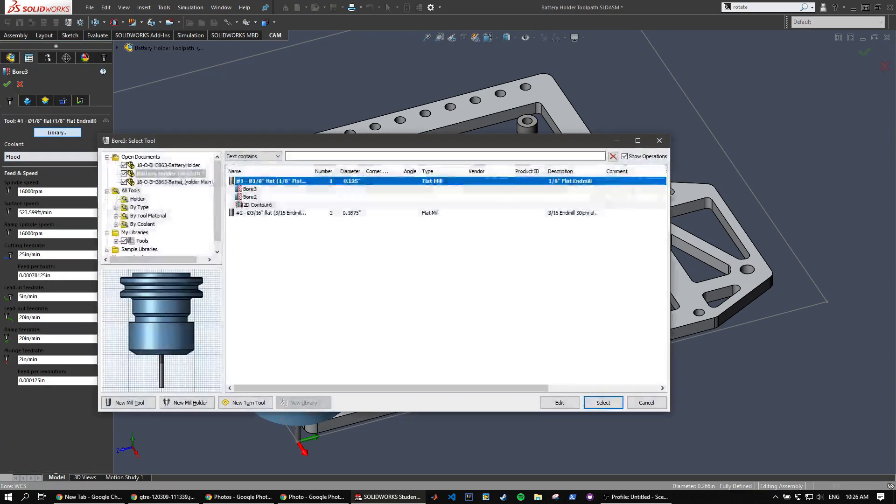
pyautogui.click(142, 241)
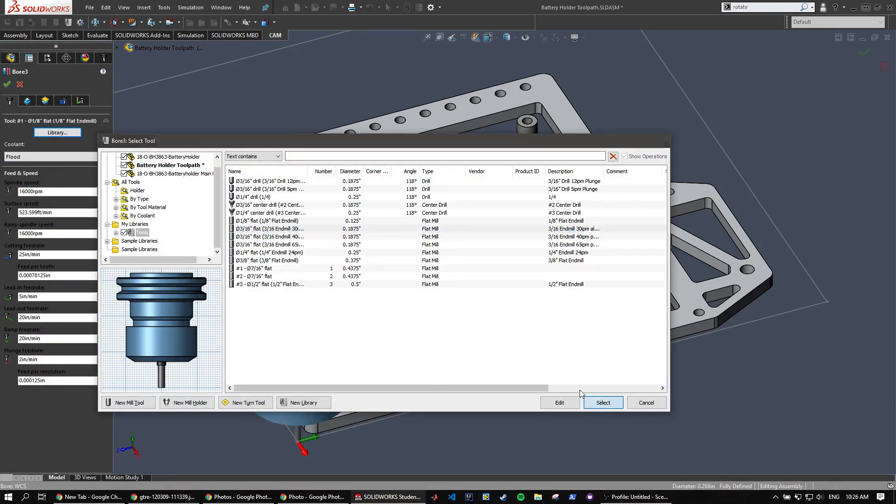
pyautogui.click(602, 402)
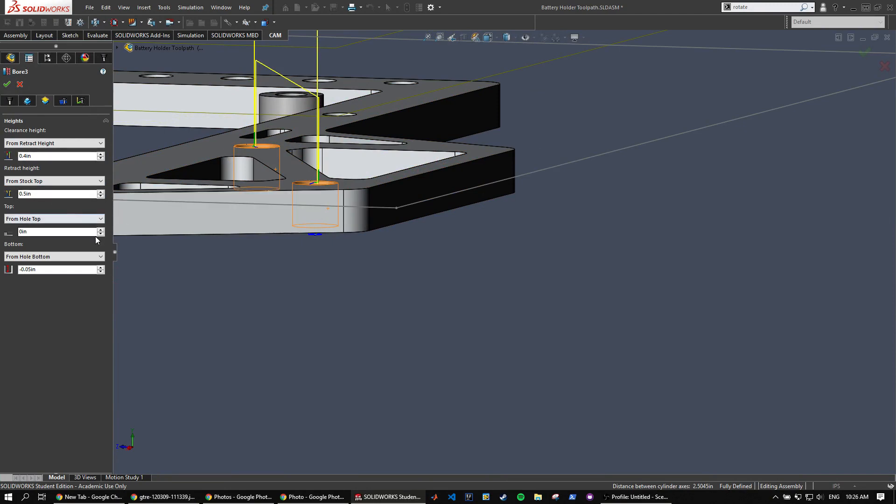
pyautogui.moveTo(179, 282)
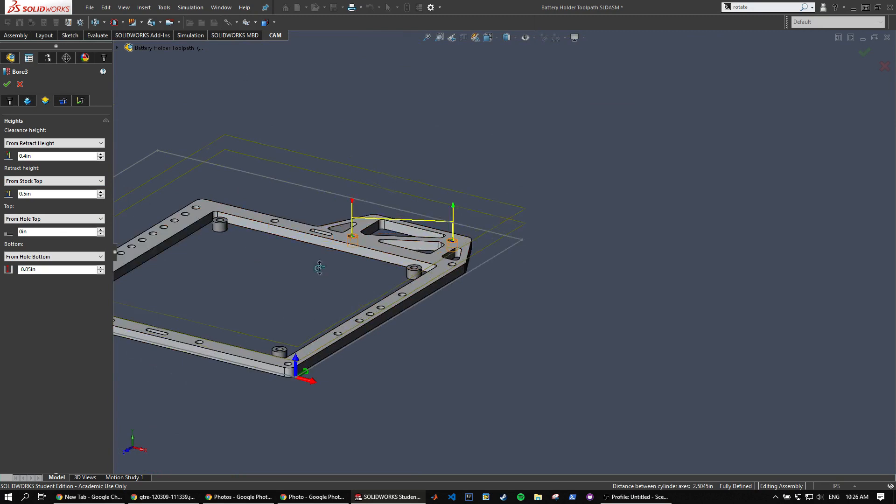
# Review Bore3's passes (0.07in) and linking settings for the two angled-tab holes
pyautogui.click(63, 101)
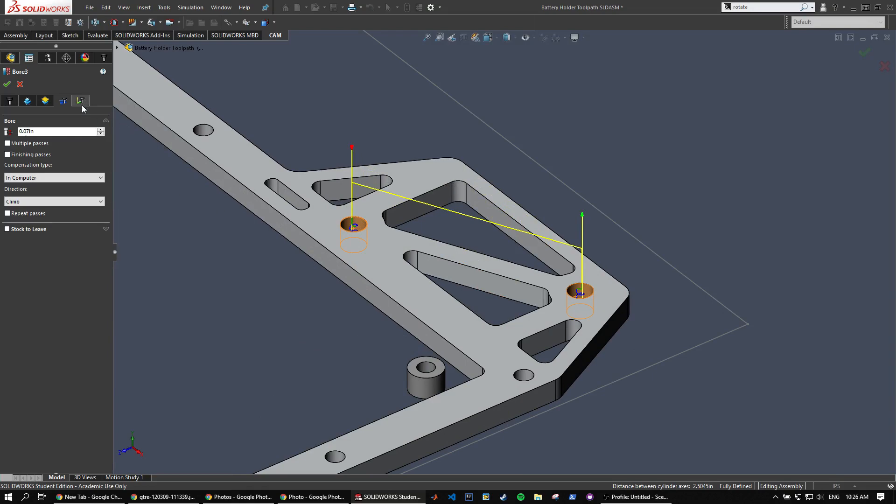
pyautogui.click(7, 84)
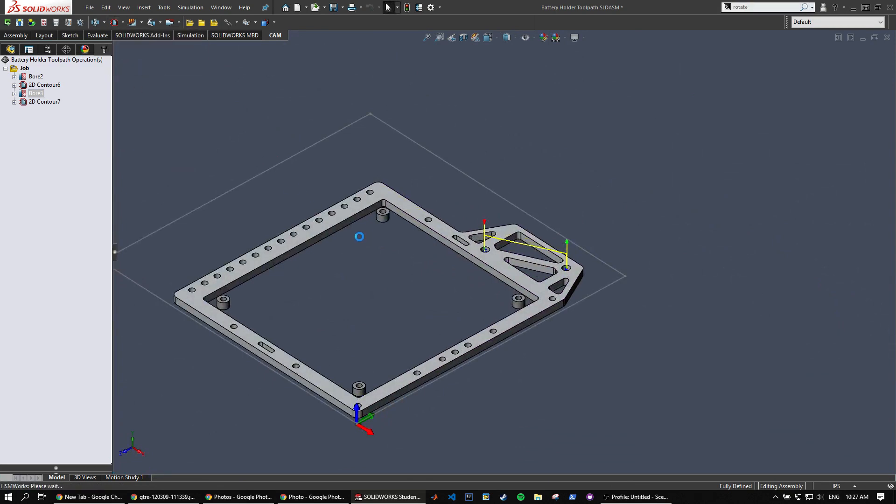
# Edit 2D Contour7 and assign the #3 3/16" flat endmill from the library
pyautogui.doubleClick(44, 101)
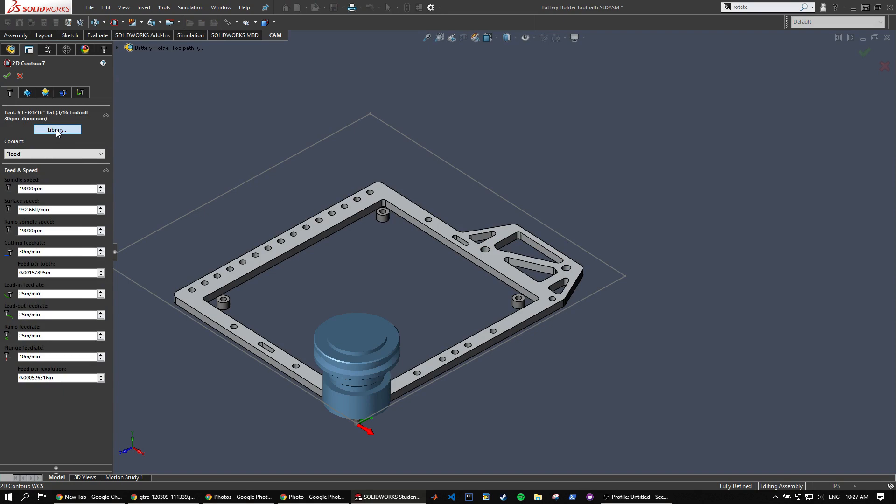
pyautogui.click(57, 130)
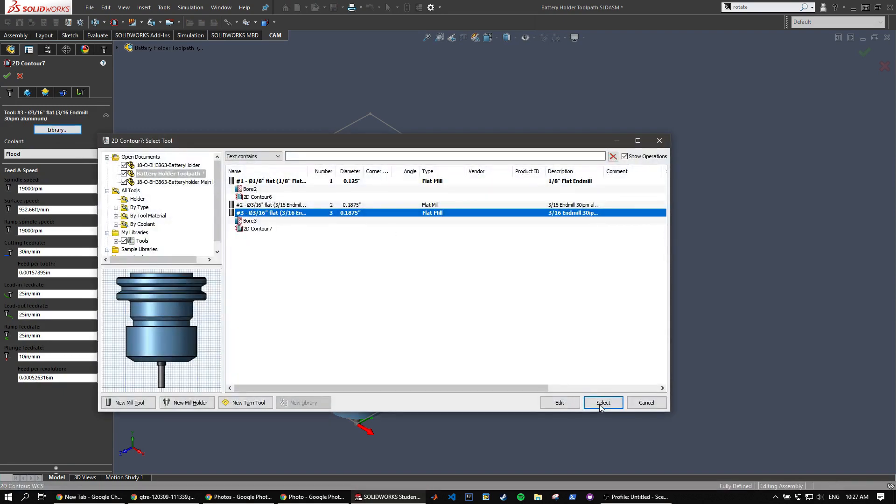
pyautogui.click(603, 402)
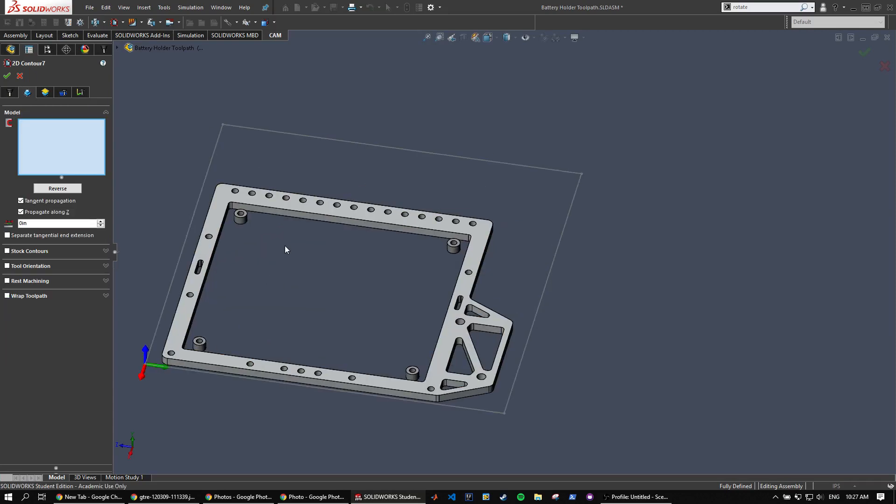
# Pick the inner opening edge and the tab cut-out edges, five edges in all, as 2D Contour7's geometry
pyautogui.click(343, 204)
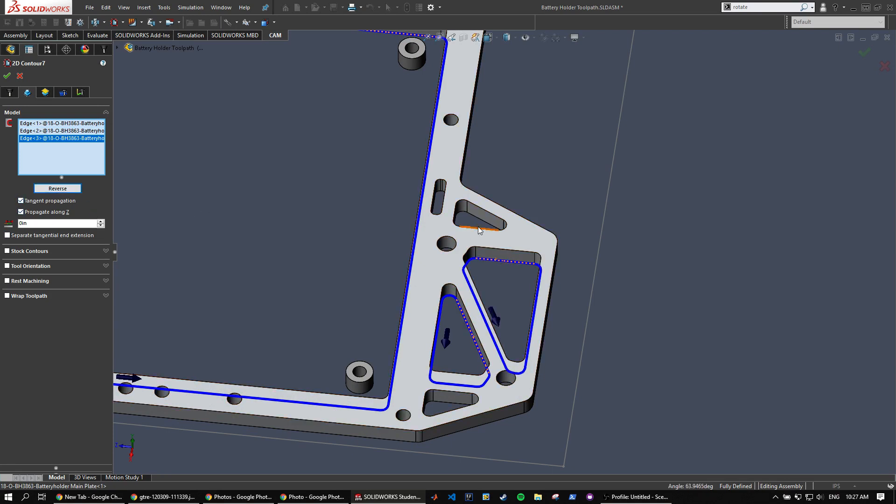
pyautogui.click(479, 225)
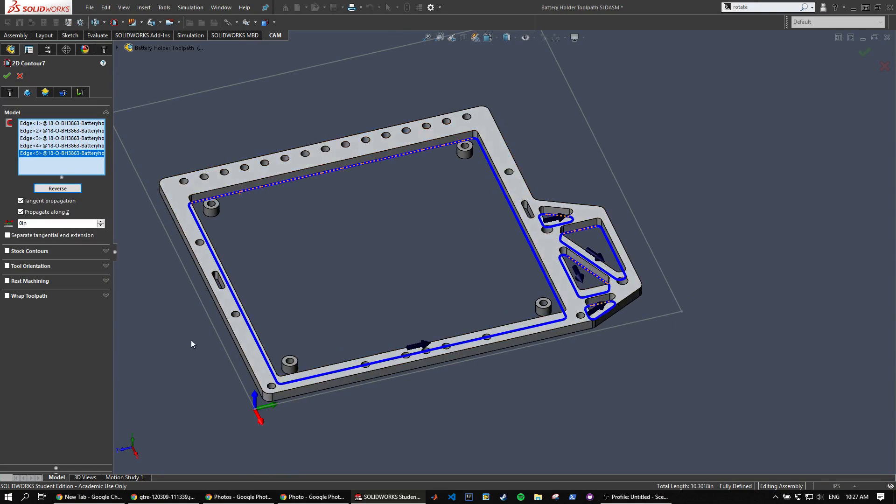
pyautogui.moveTo(45, 91)
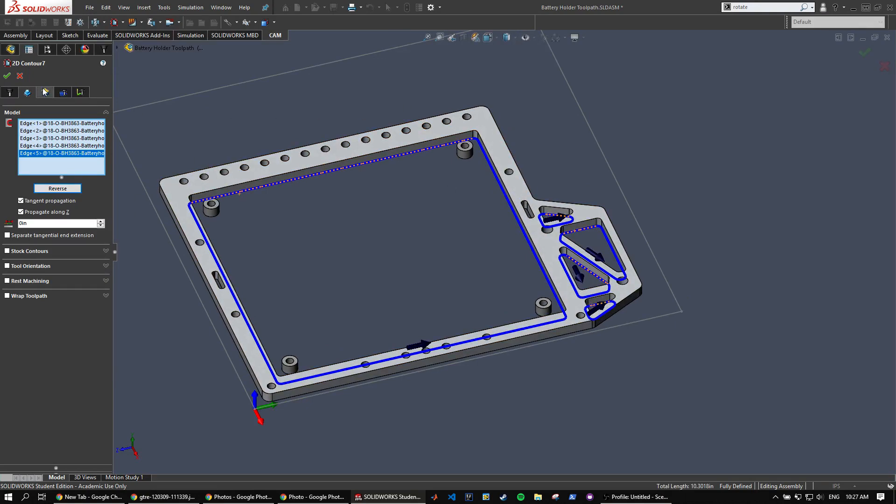
pyautogui.click(27, 93)
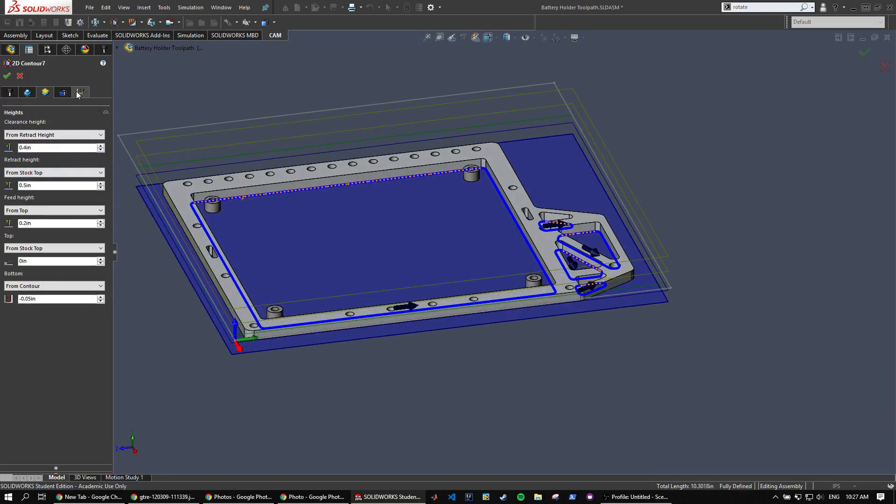
# Enable multiple depths for 2D Contour7 with a 0.25 max stepdown, then return to the tool settings
pyautogui.click(80, 93)
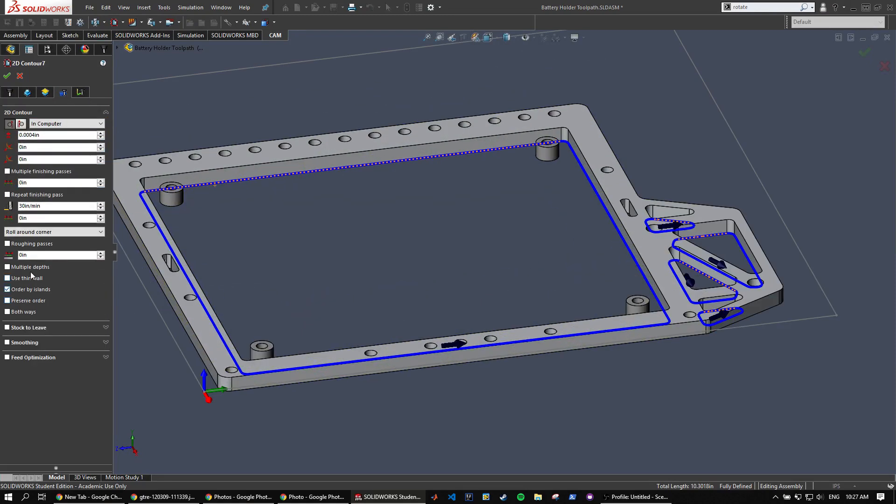
pyautogui.click(7, 267)
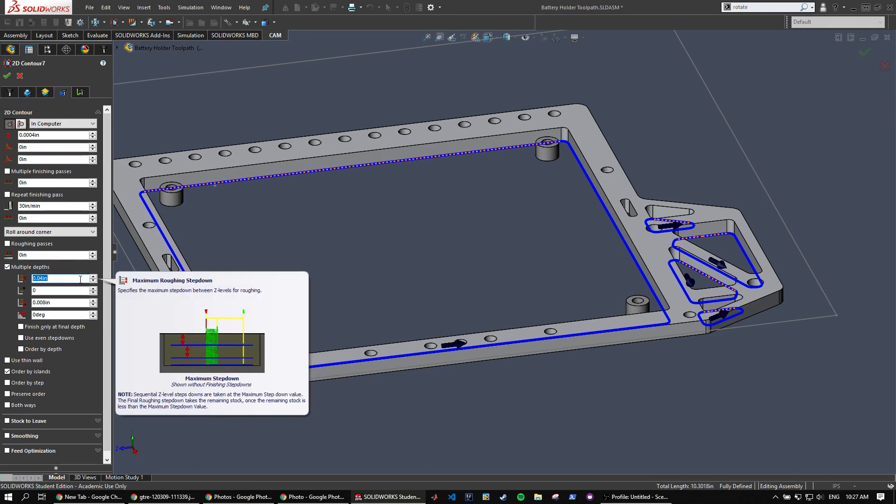
pyautogui.write('0.25+0')
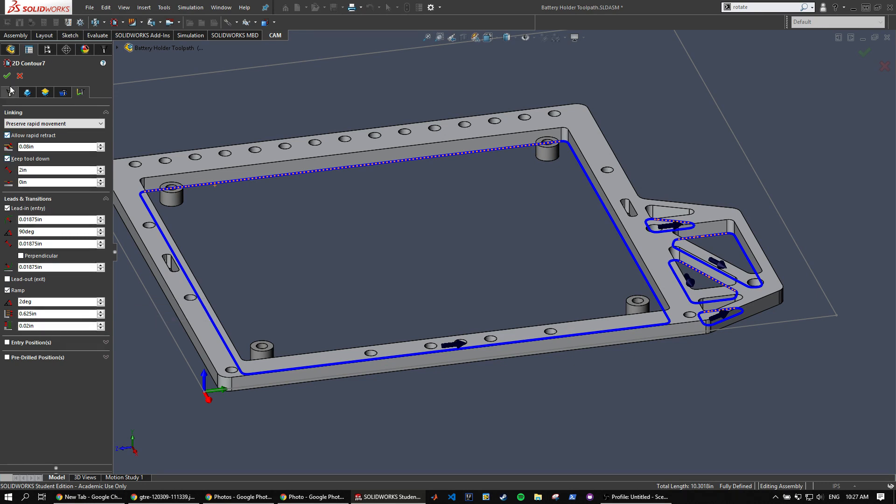
pyautogui.click(7, 75)
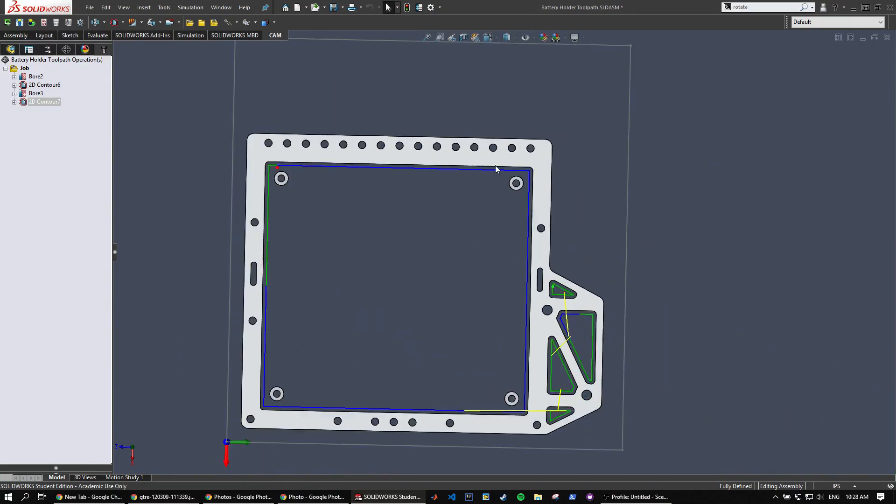
pyautogui.moveTo(275, 394)
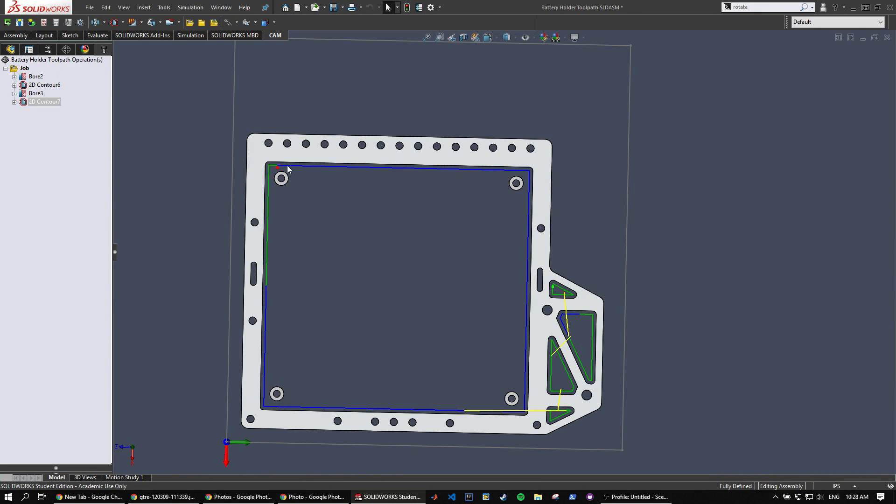
pyautogui.moveTo(342, 195)
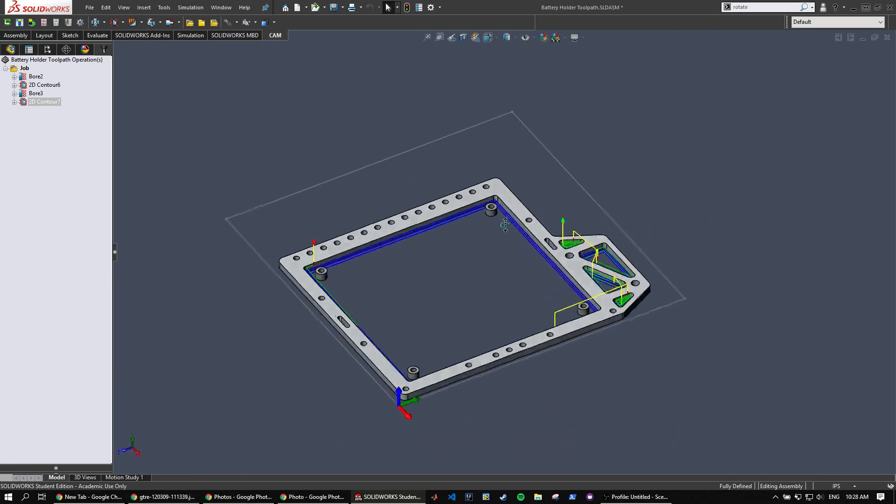
# Create a new 2D Contour8 operation using tool #3, the 3/16" flat endmill, with flood coolant
pyautogui.click(114, 22)
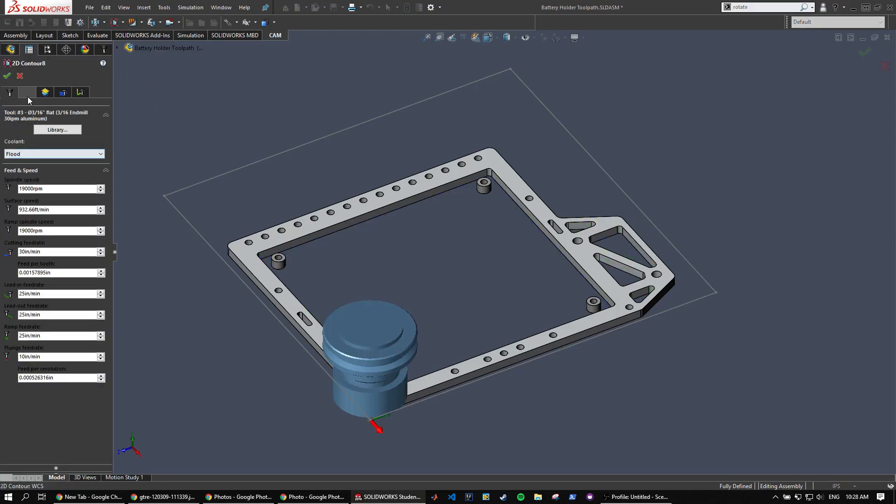
# Confirm 2D Contour8's outer-outline geometry and heights, then accept it to generate the toolpath
pyautogui.click(27, 92)
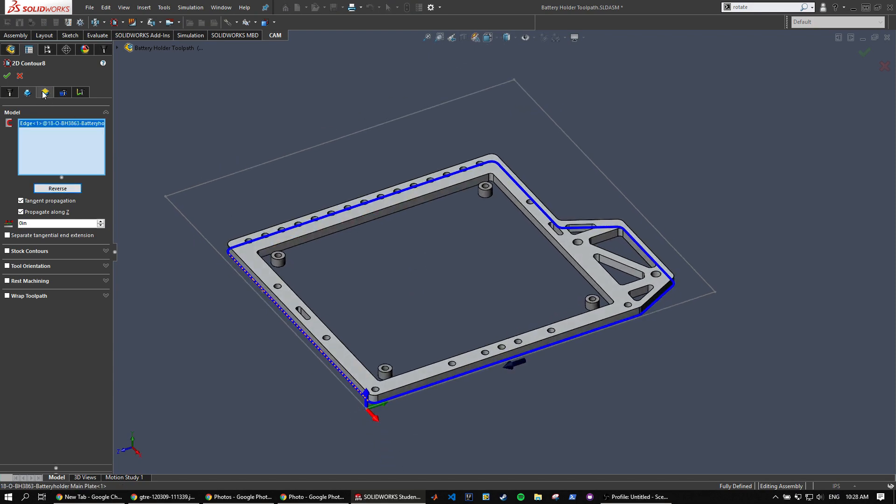
pyautogui.click(62, 92)
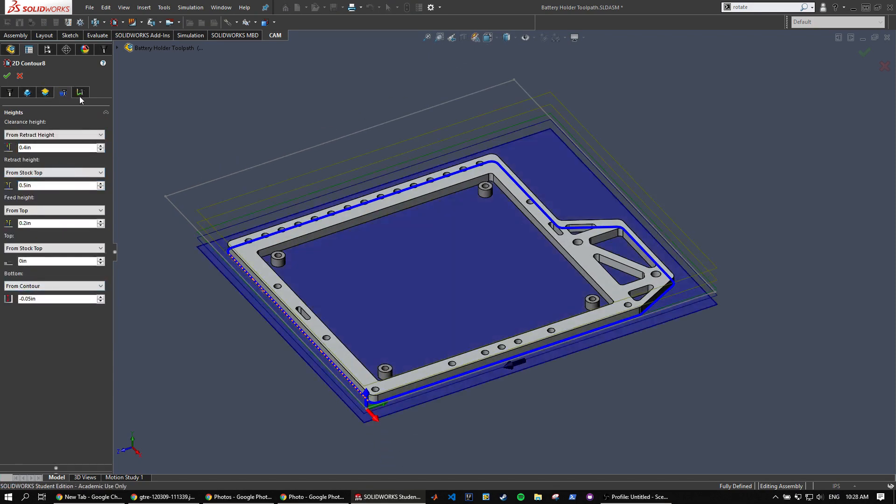
pyautogui.click(6, 76)
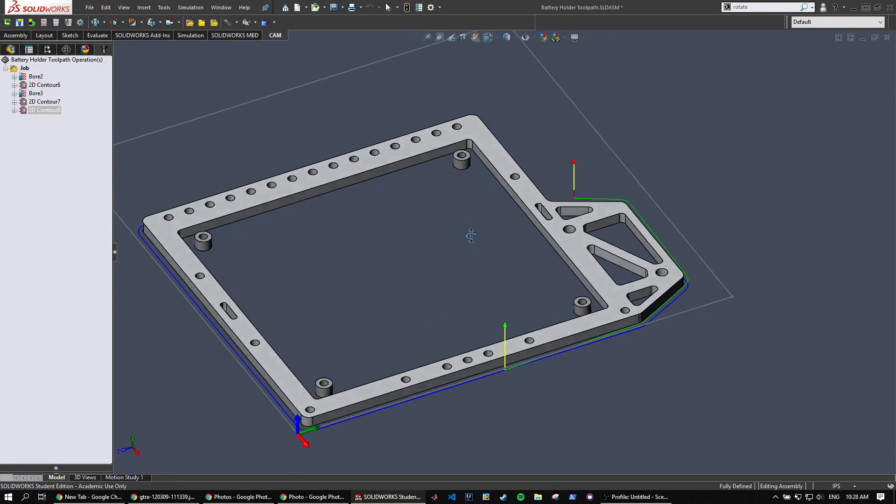
# Select Bore2 and 2D Contour6 together and launch Post Process for them
pyautogui.click(35, 75)
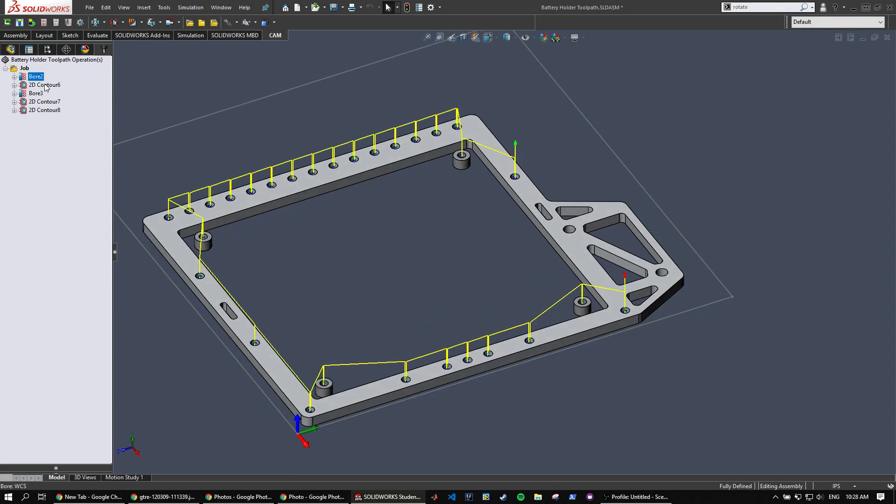
pyautogui.click(45, 85)
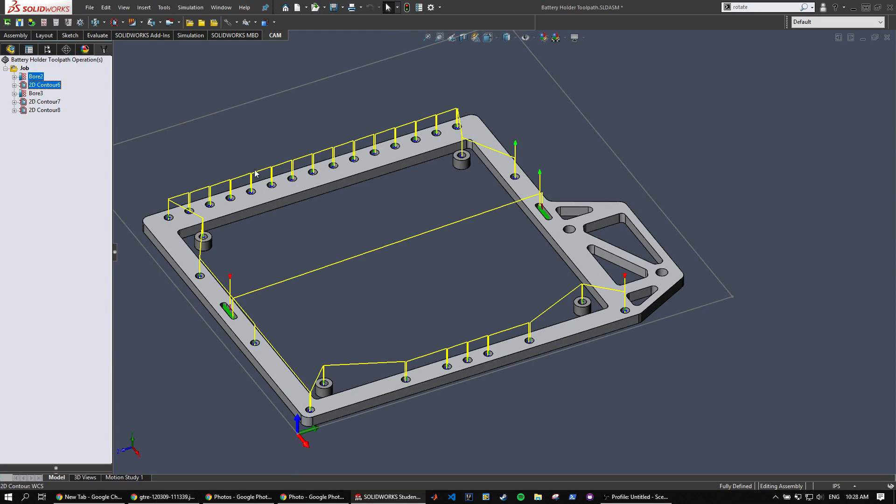
pyautogui.rightClick(36, 76)
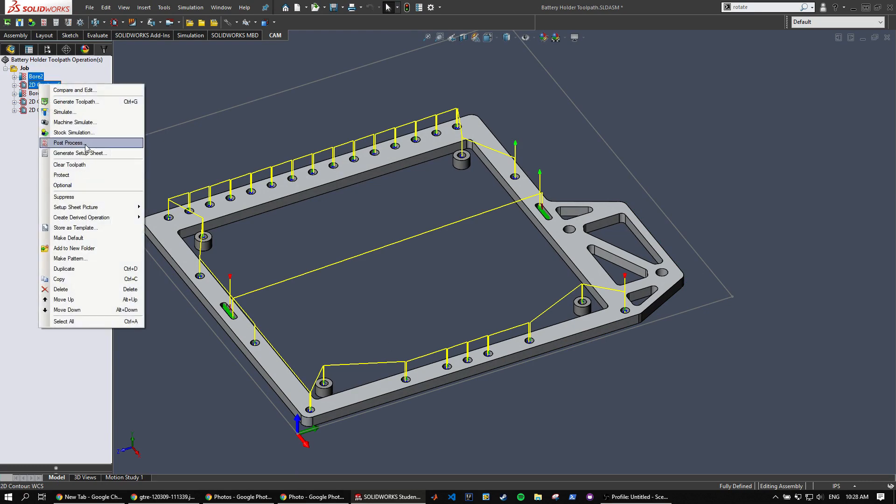
pyautogui.click(68, 142)
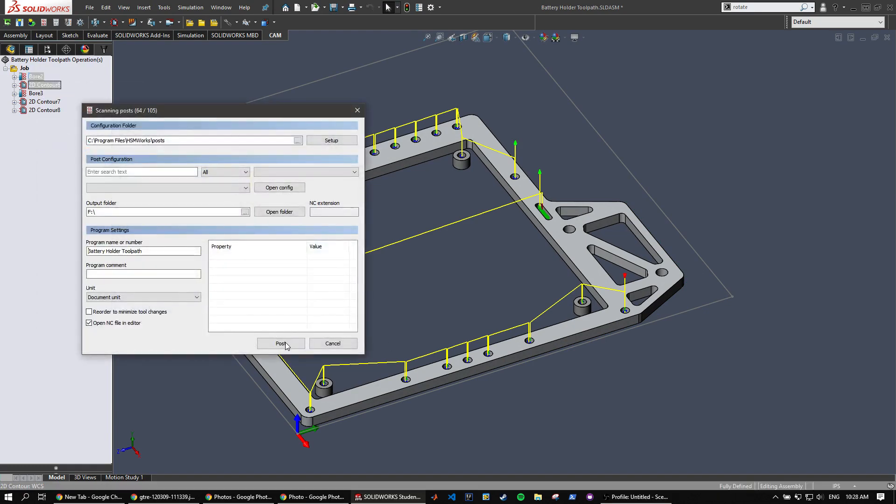
pyautogui.click(280, 344)
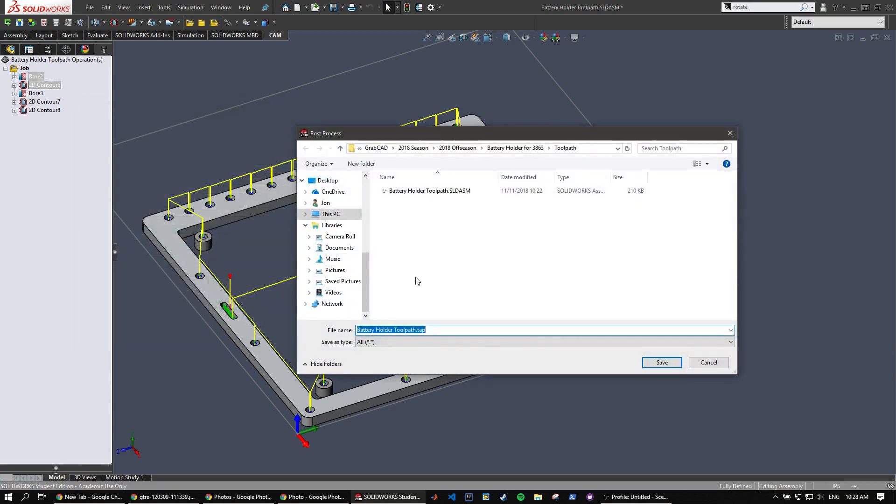
# Save the posted NC program as '1 1 8 endmill' in the Toolpath folder
pyautogui.scroll(3)
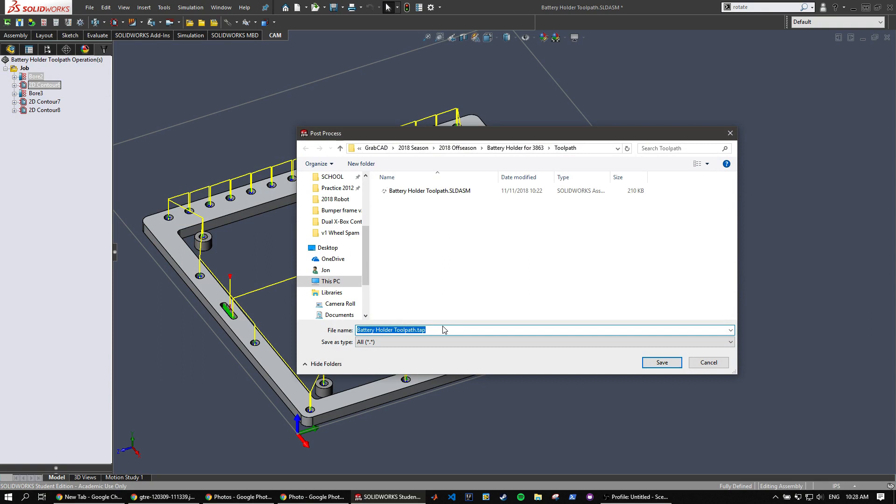
pyautogui.write('1 1 8 en')
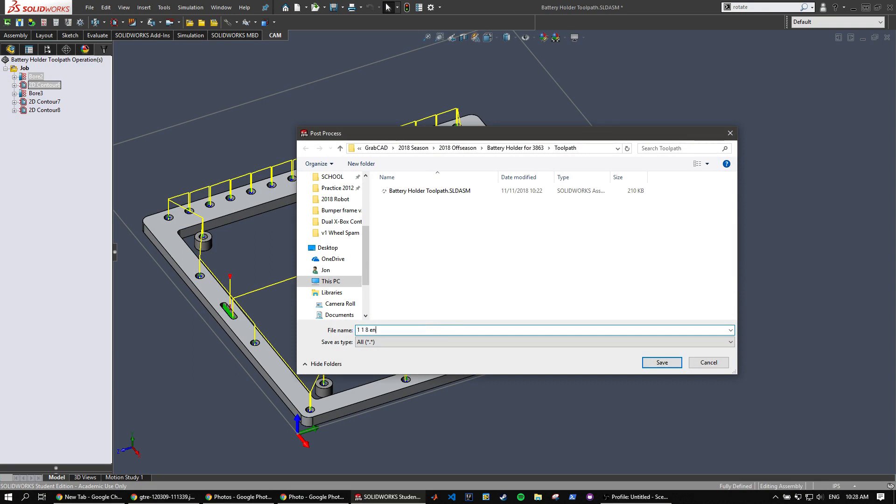
pyautogui.write('dmill')
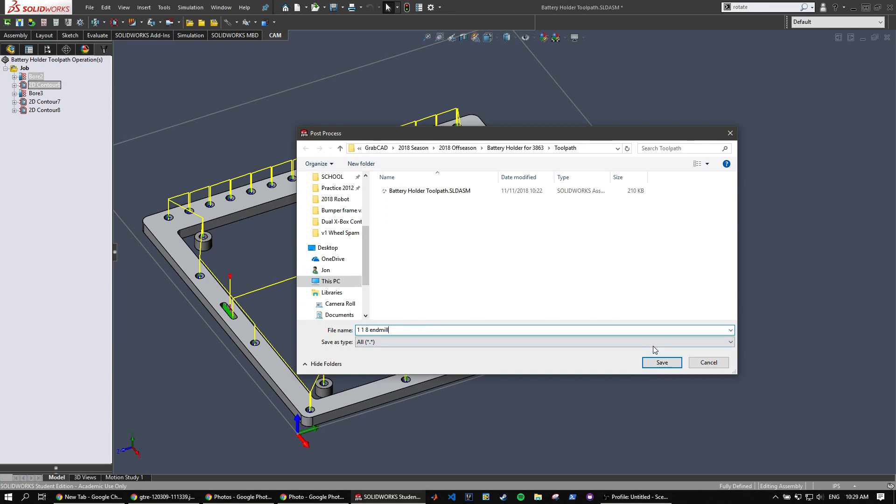
pyautogui.click(661, 362)
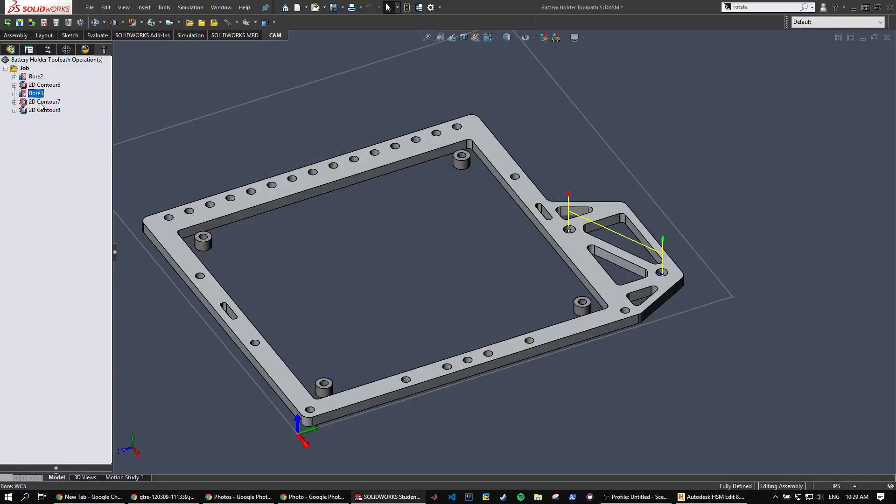
# Post Bore3 and 2D Contour7 to a second NC file named '2 3 16 endmill'
pyautogui.click(44, 101)
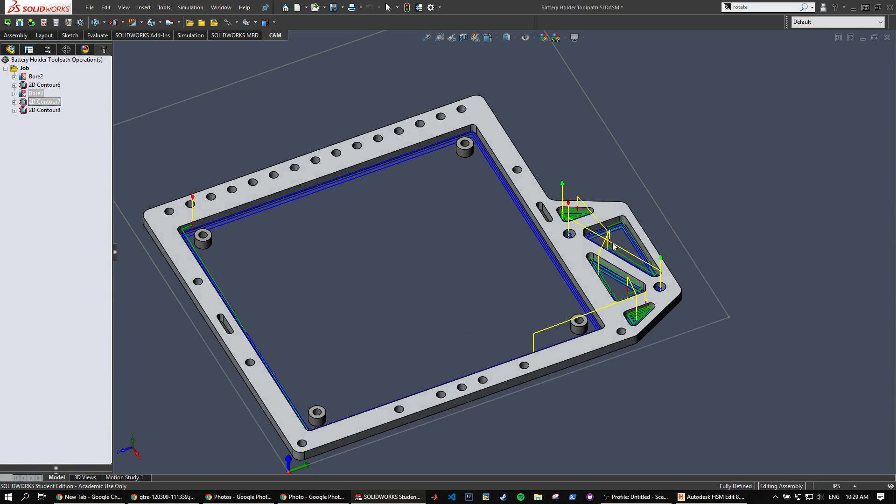
pyautogui.rightClick(44, 101)
pyautogui.write('2')
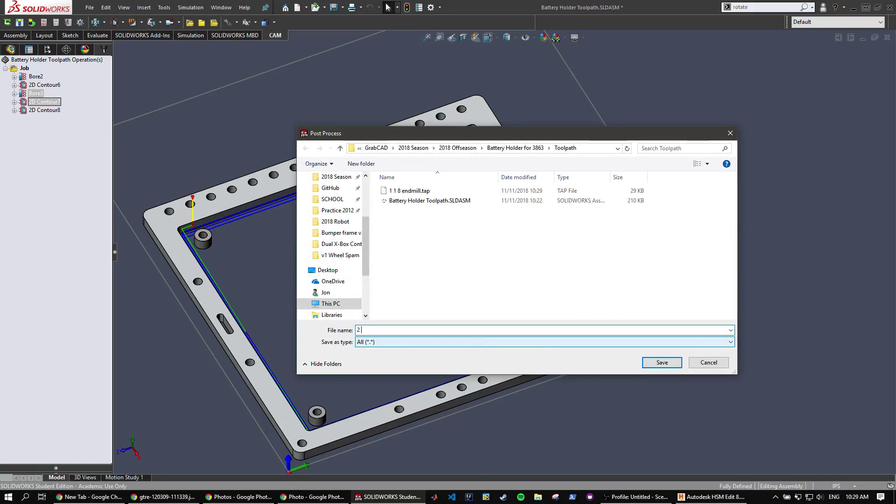
pyautogui.write('3 16 en')
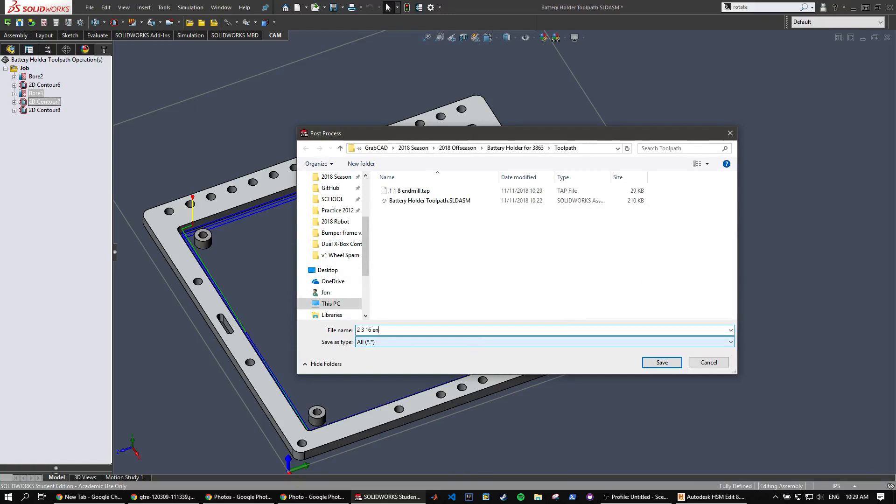
pyautogui.click(661, 363)
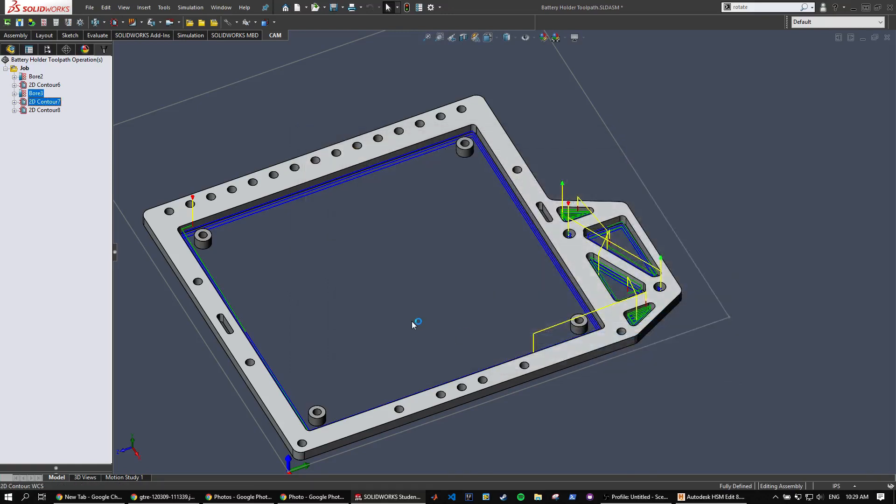
pyautogui.click(44, 110)
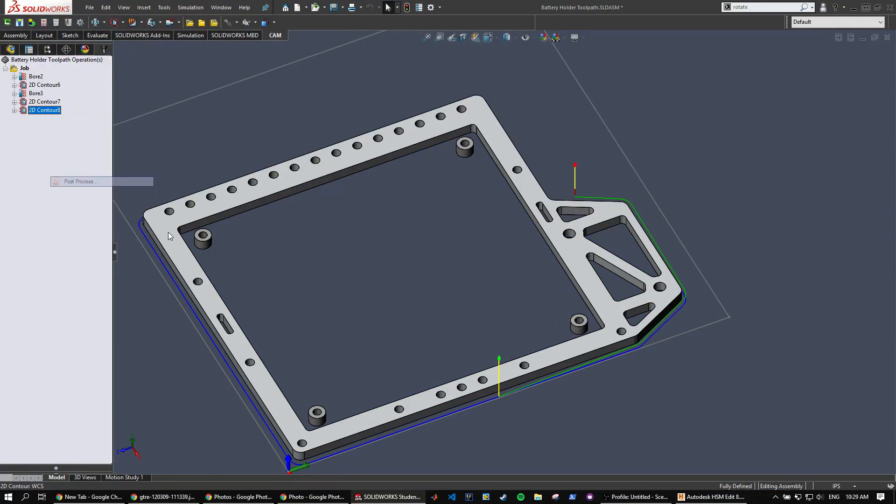
# Post 2D Contour8 to a third NC file named '3 3 16 endmill'
pyautogui.click(80, 181)
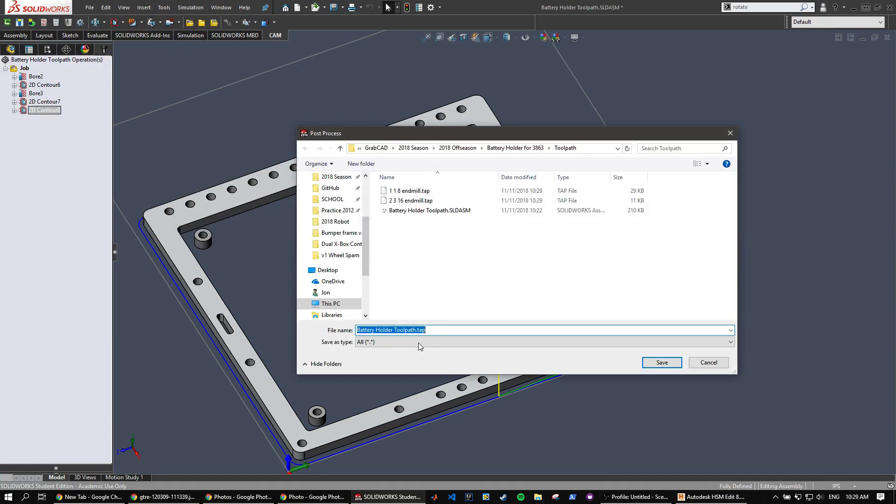
pyautogui.write('3')
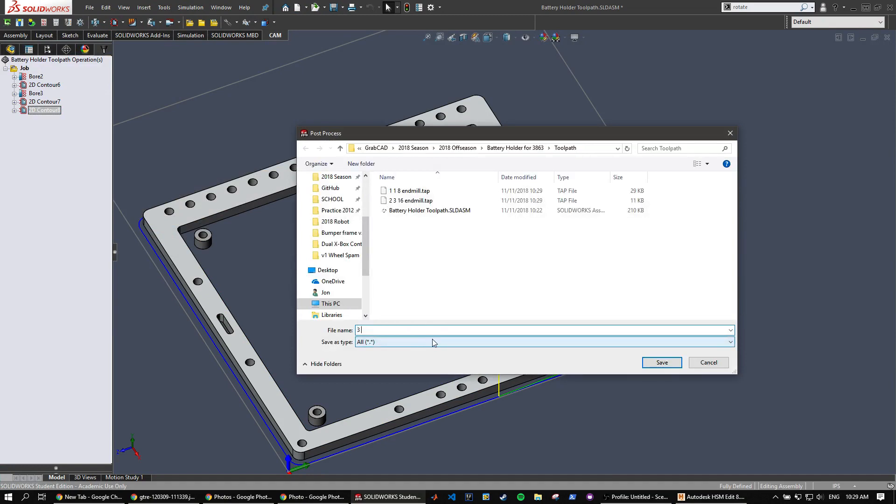
pyautogui.write('3 16 e')
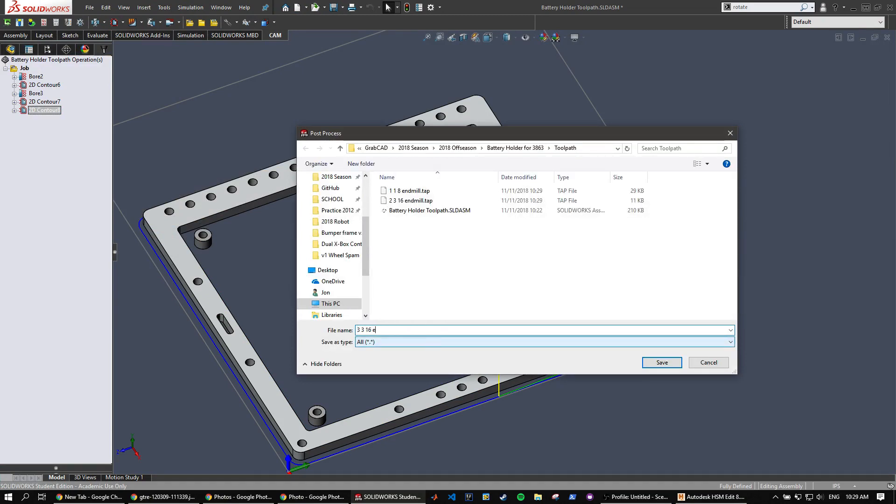
pyautogui.click(661, 363)
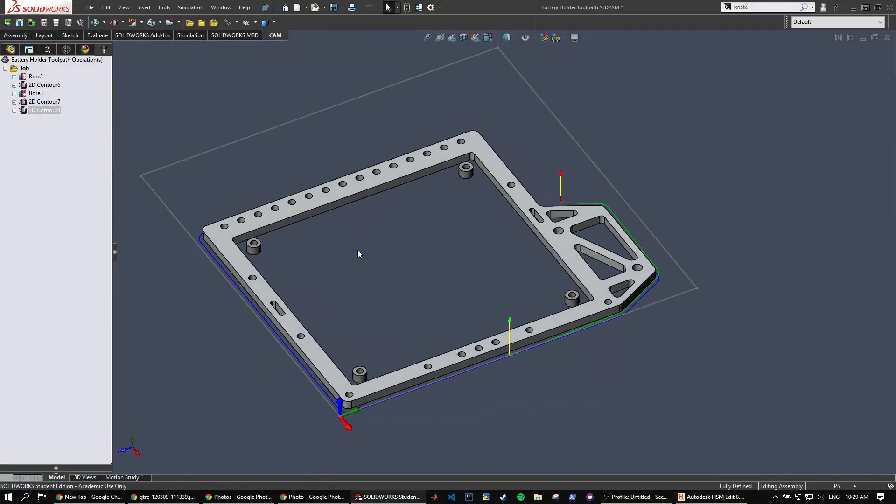
pyautogui.moveTo(146, 334)
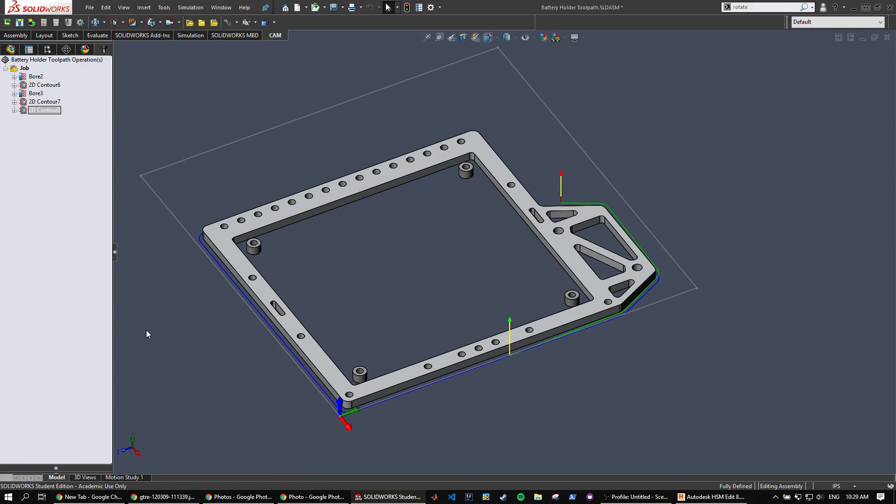